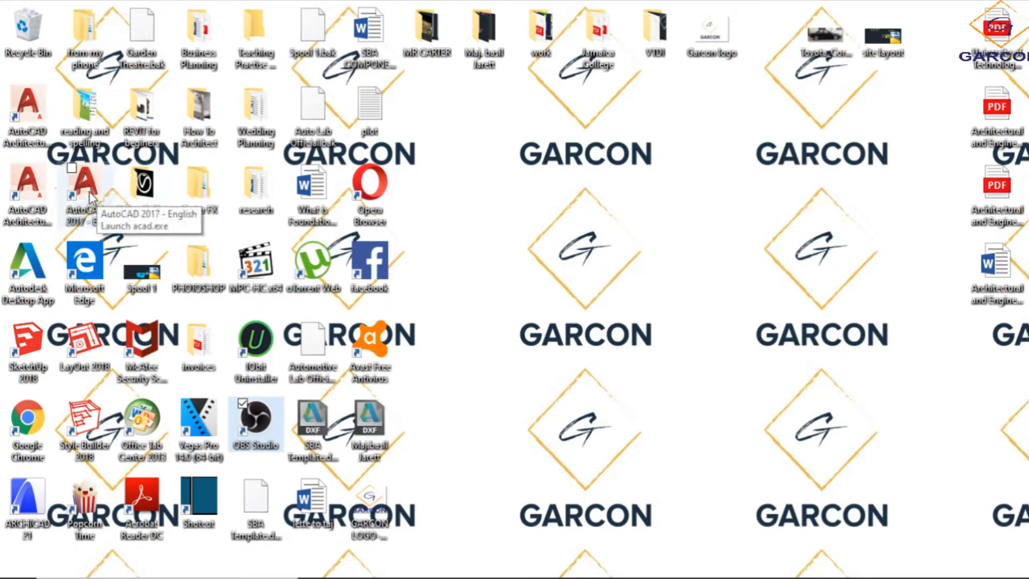
Launch AutoCAD 2017 from the desktop shortcut to reach its start page
double_click(83, 191)
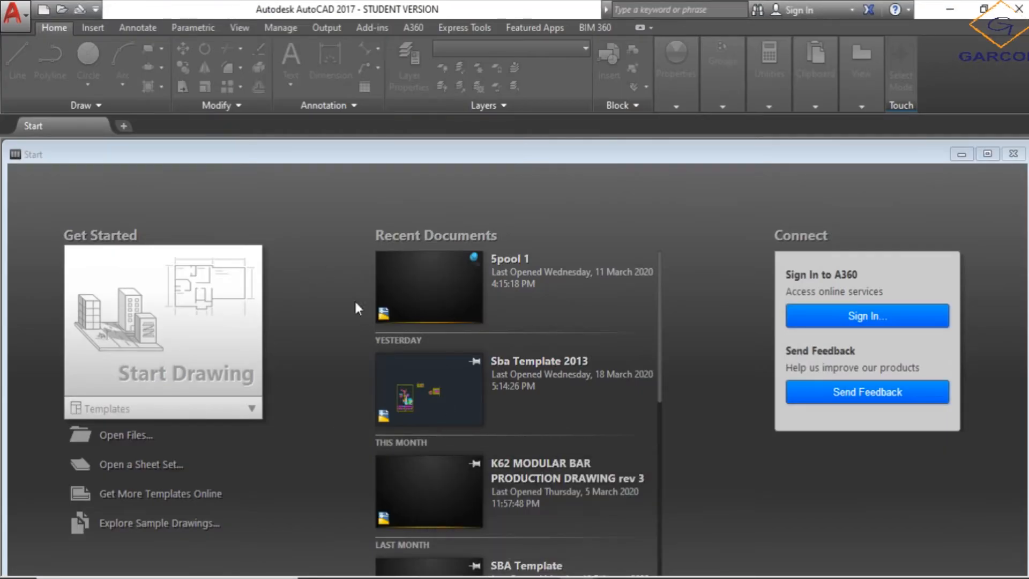
mouse_move(167, 370)
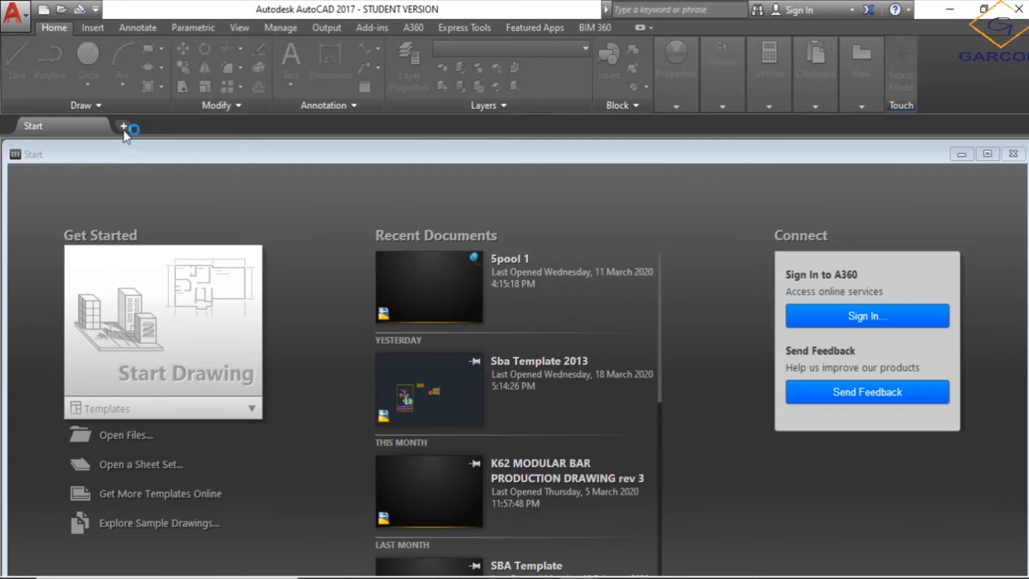
mouse_move(144, 191)
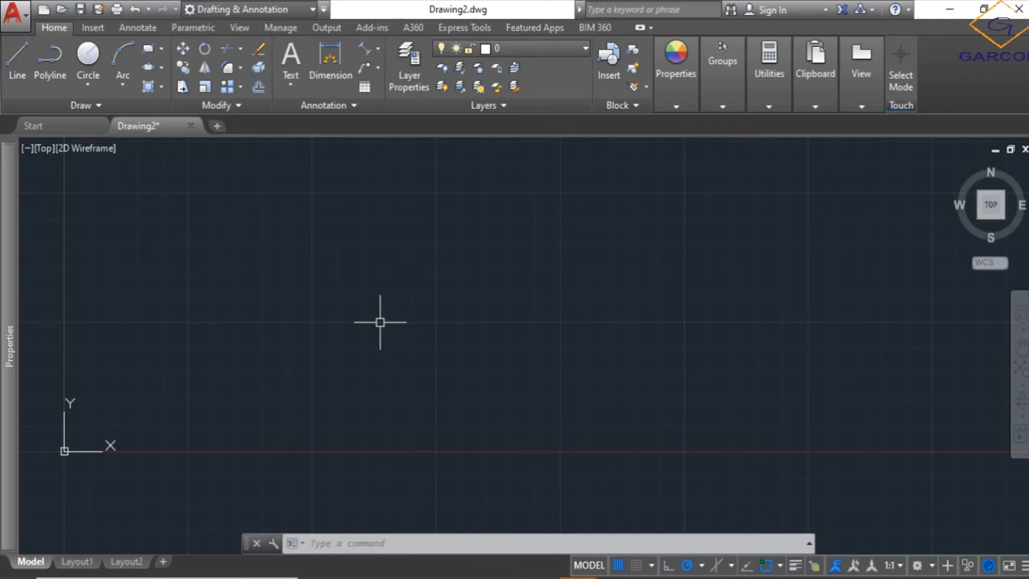
mouse_move(203, 143)
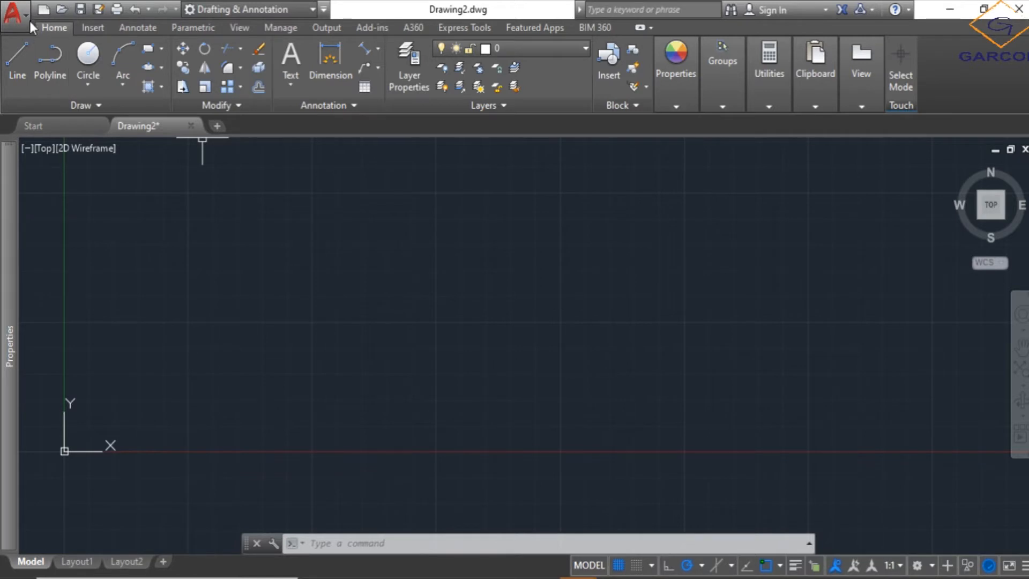
Start a new blank drawing (Drawing2) from the + tab
left_click(12, 11)
type("OPTIO")
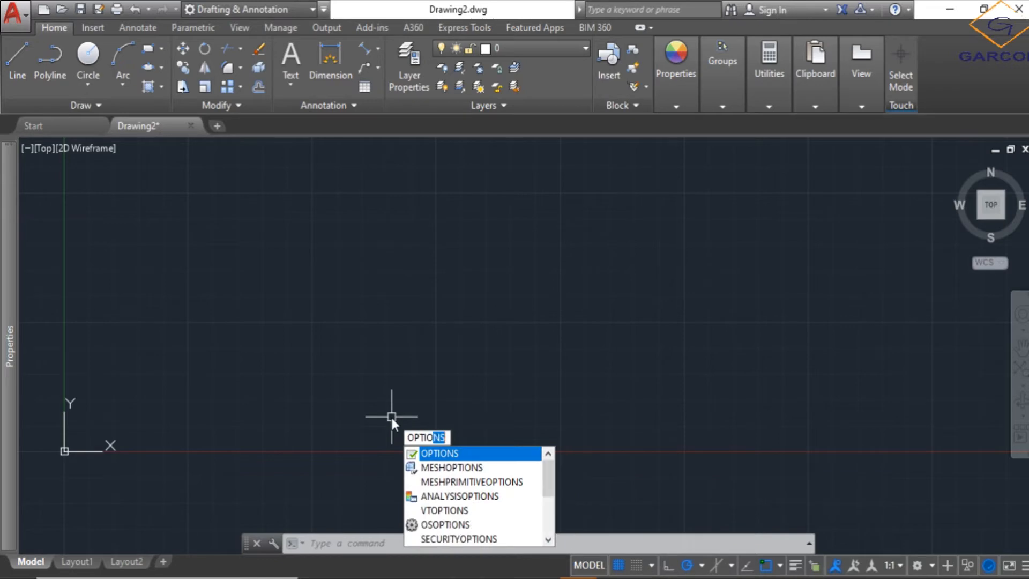
Run the OPTIONS command to bring up the Options dialog
key("Escape")
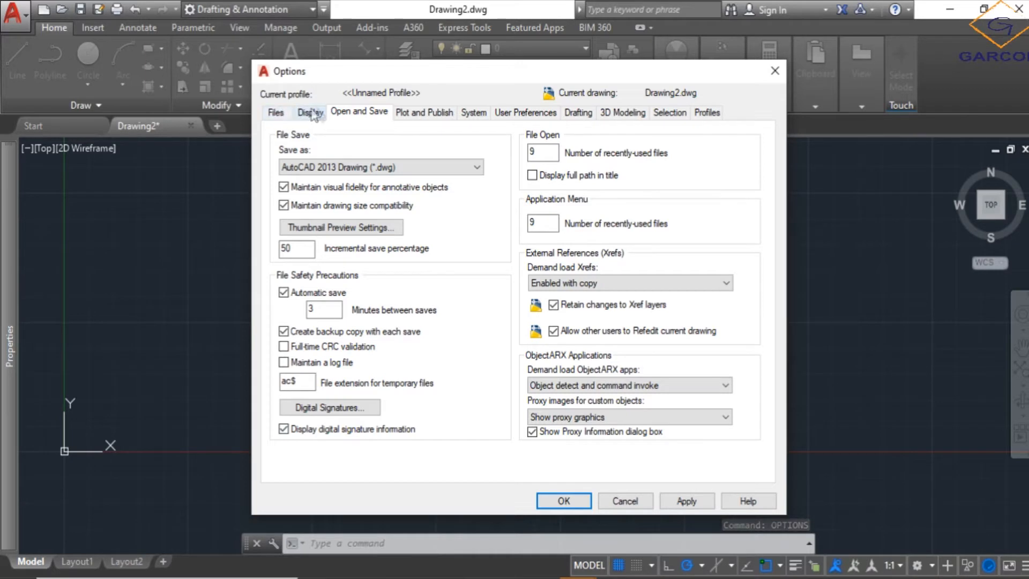
mouse_move(376, 146)
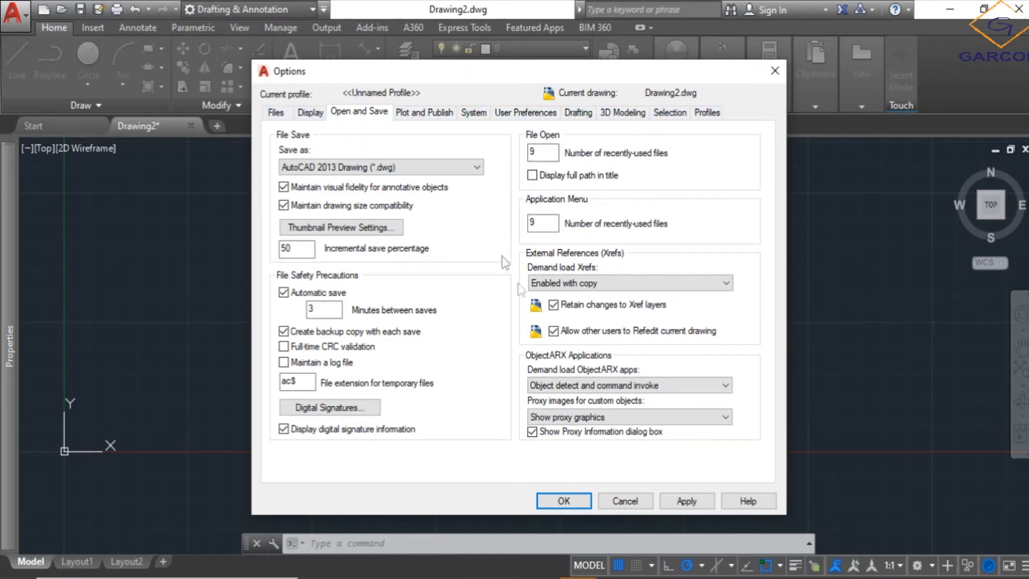
mouse_move(470, 395)
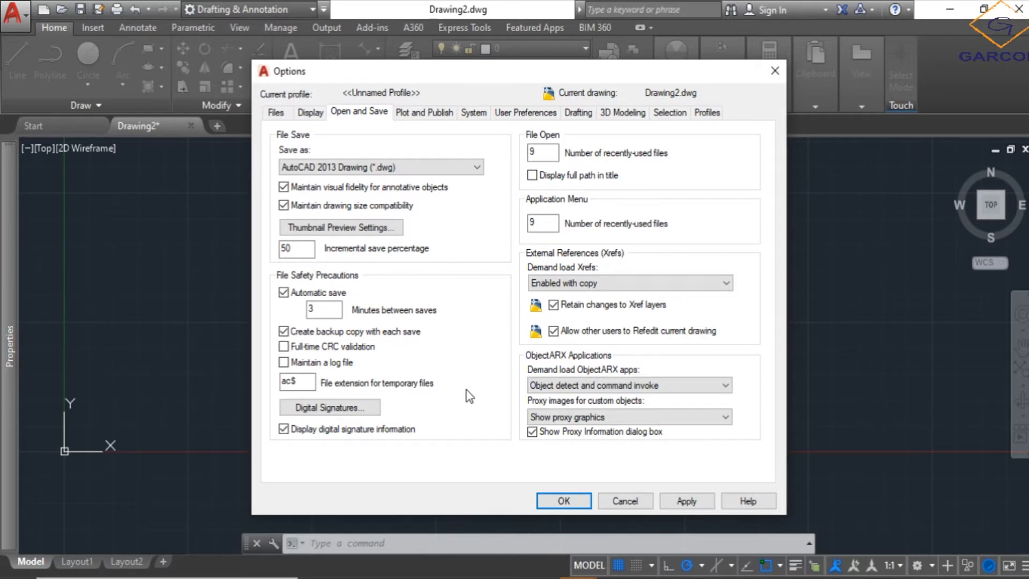
mouse_move(309, 113)
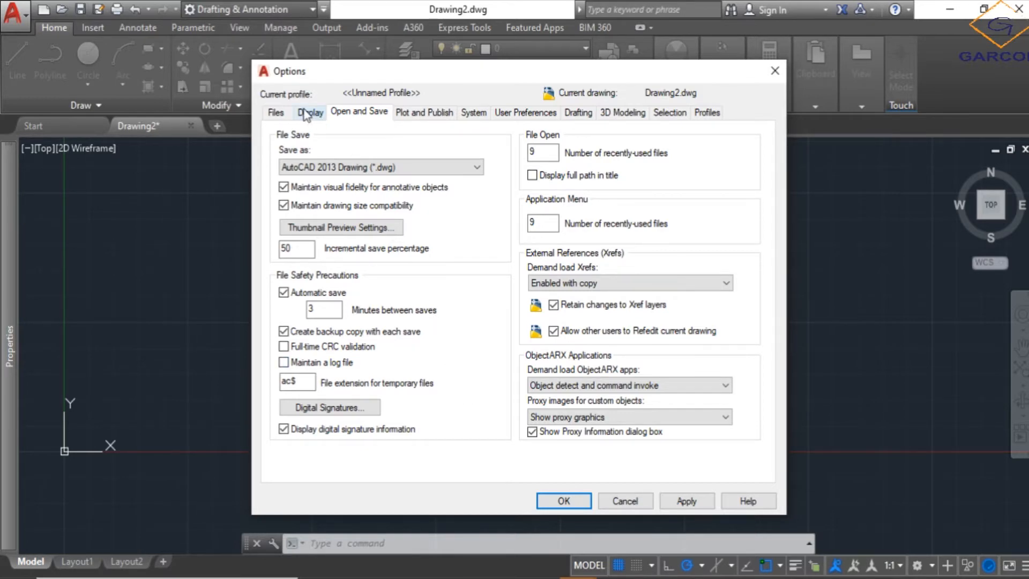
Switch the Display colour scheme from Dark to Light
left_click(310, 113)
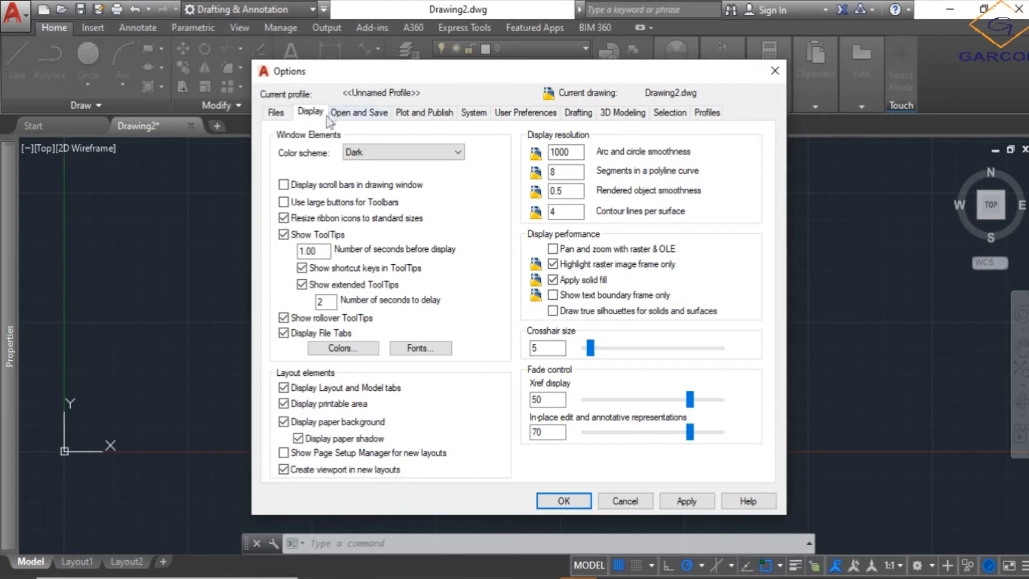
left_click(457, 152)
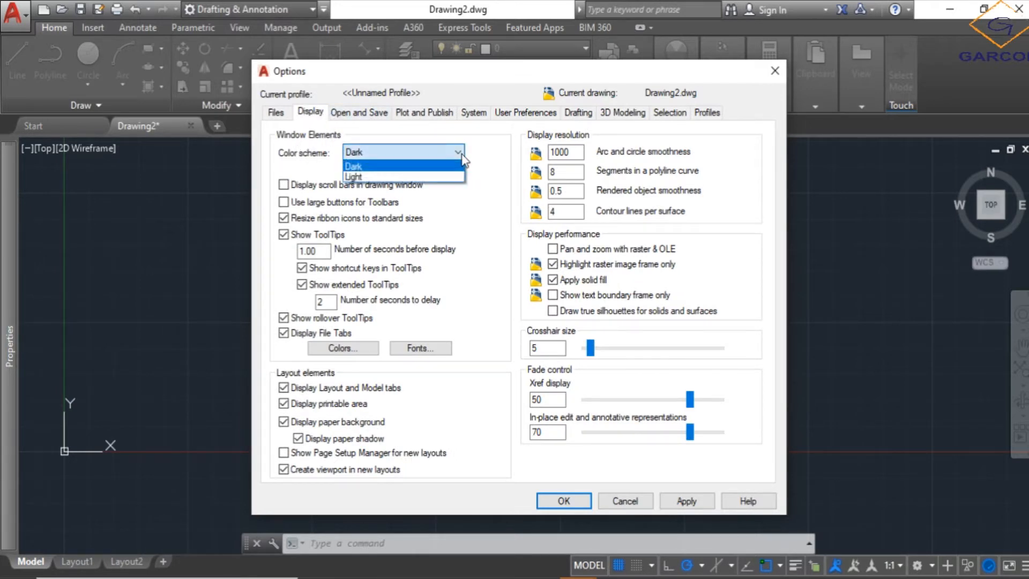
left_click(352, 177)
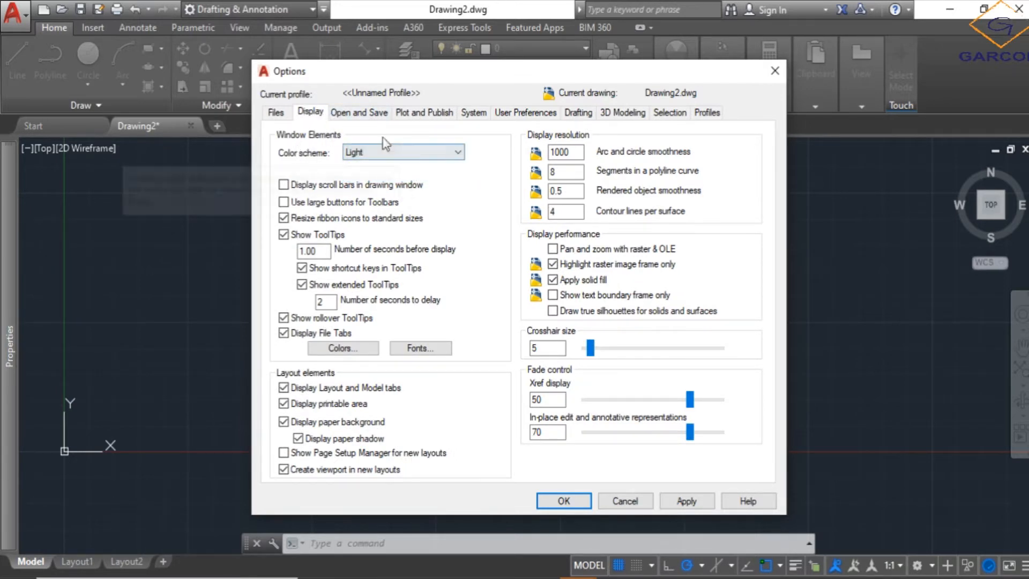
mouse_move(348, 124)
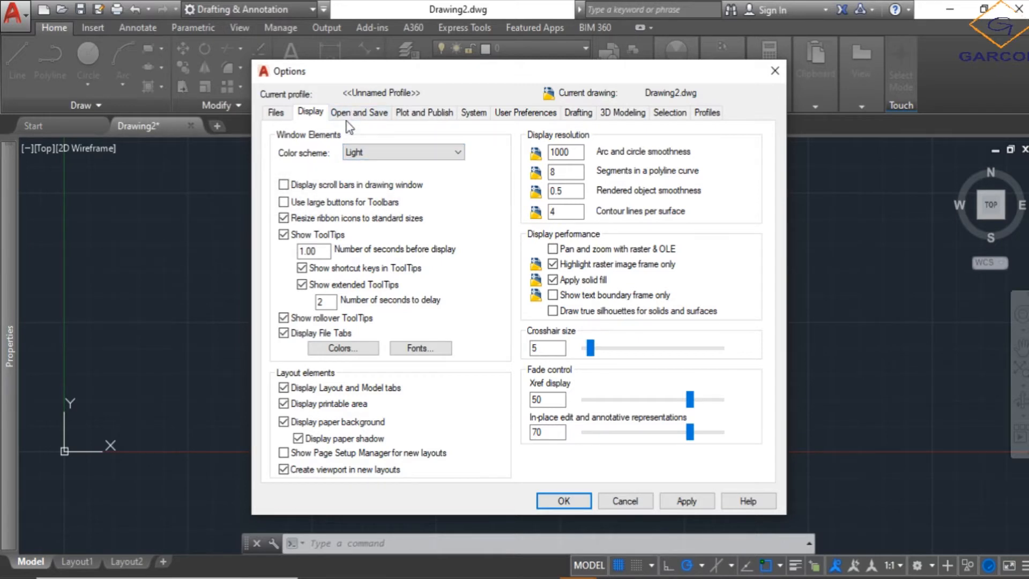
mouse_move(361, 118)
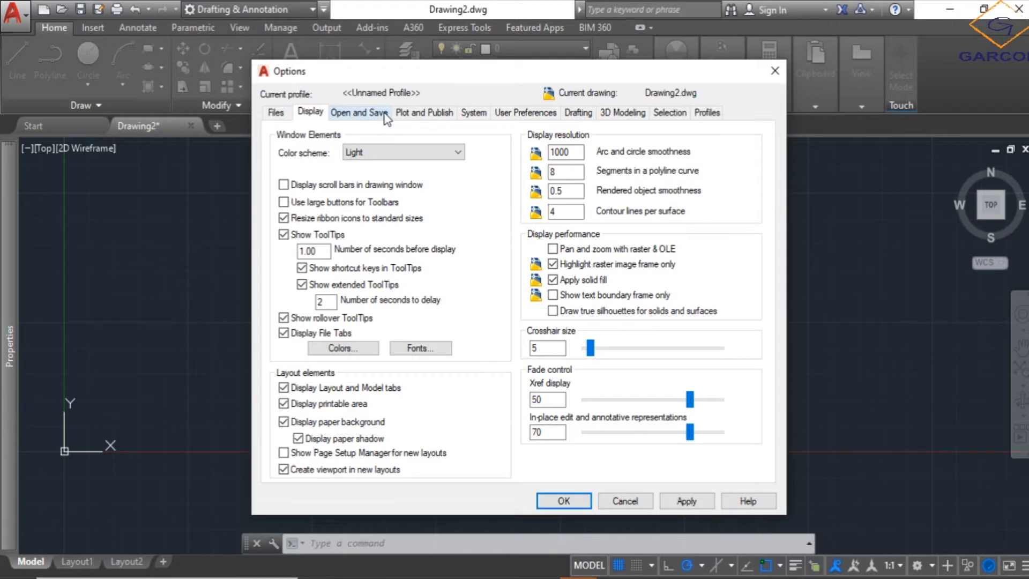
Review the Open and Save settings, then show the Plot and Publish settings
left_click(359, 112)
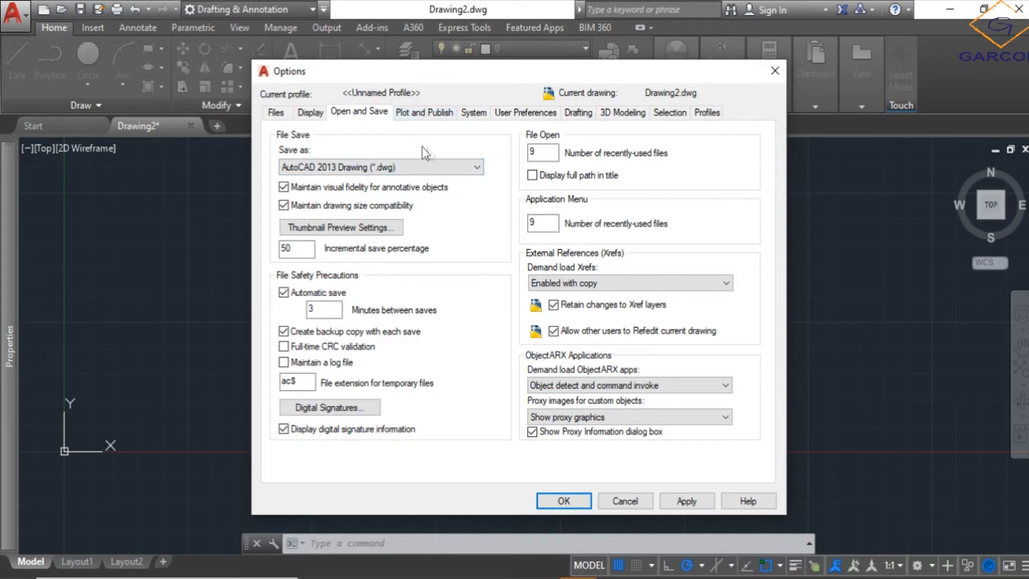
mouse_move(328, 173)
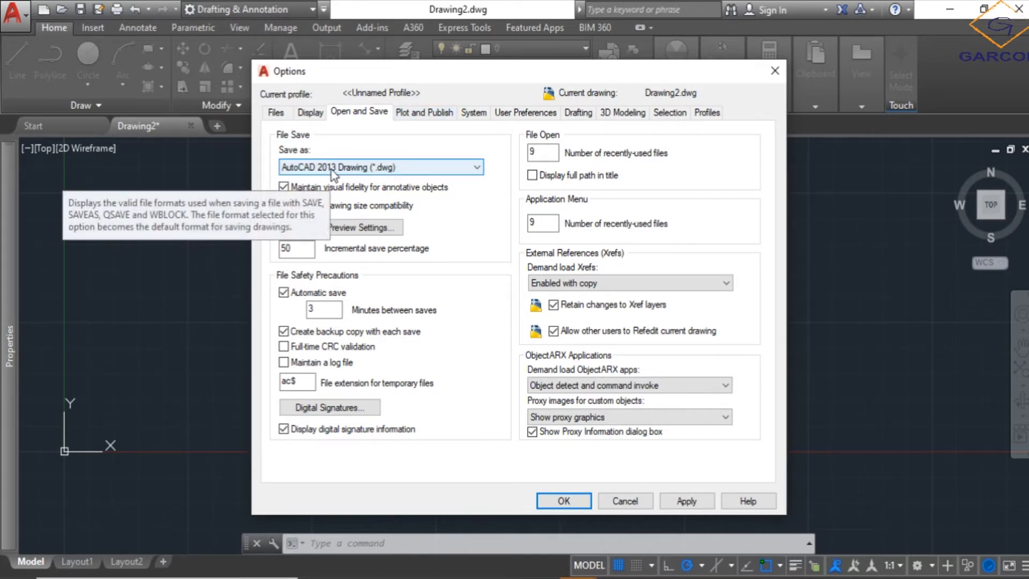
mouse_move(358, 164)
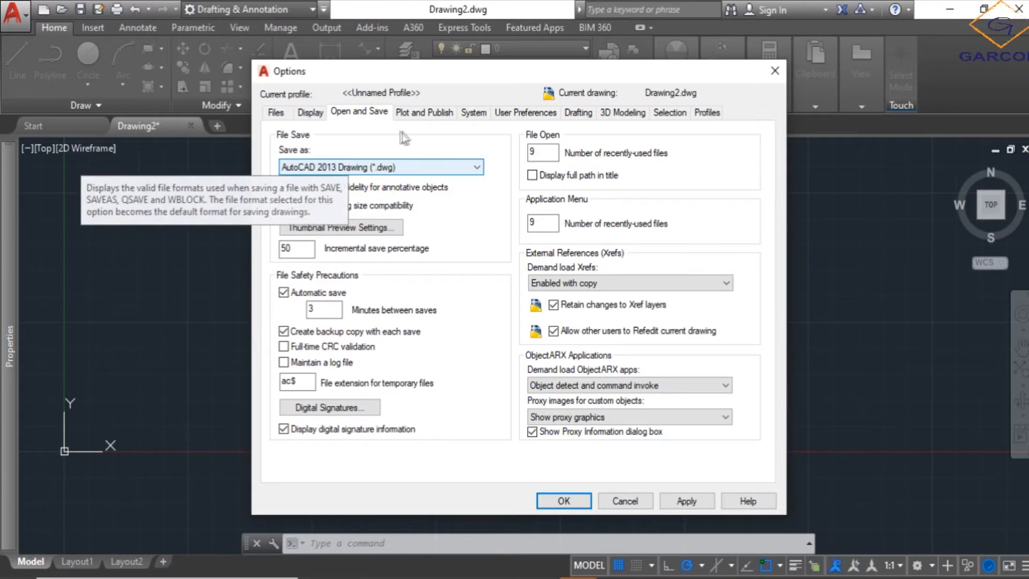
left_click(425, 113)
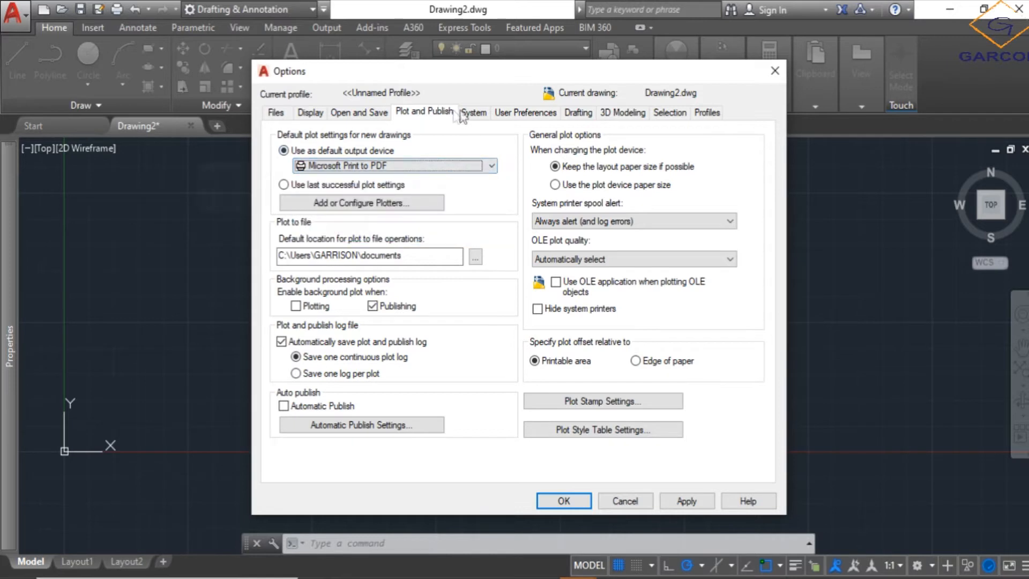
mouse_move(525, 113)
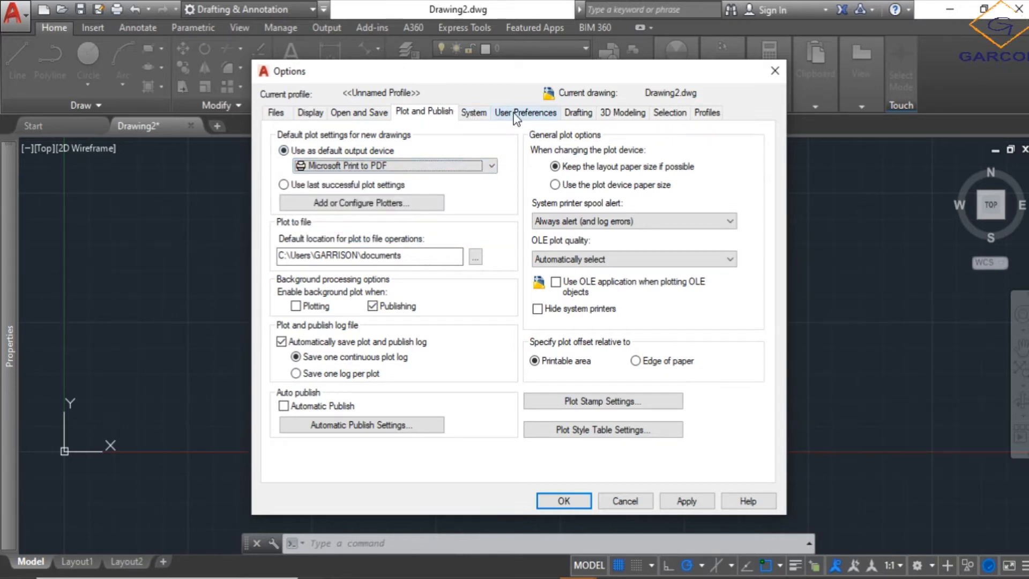
In User Preferences, set source content insertion units to Millimeters (target already Millimeters)
left_click(525, 113)
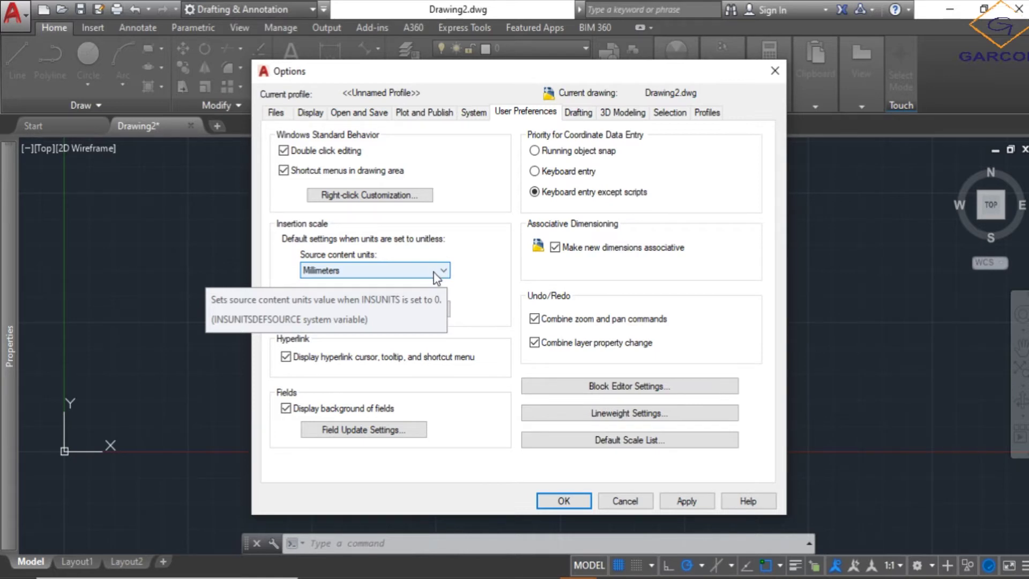
left_click(444, 271)
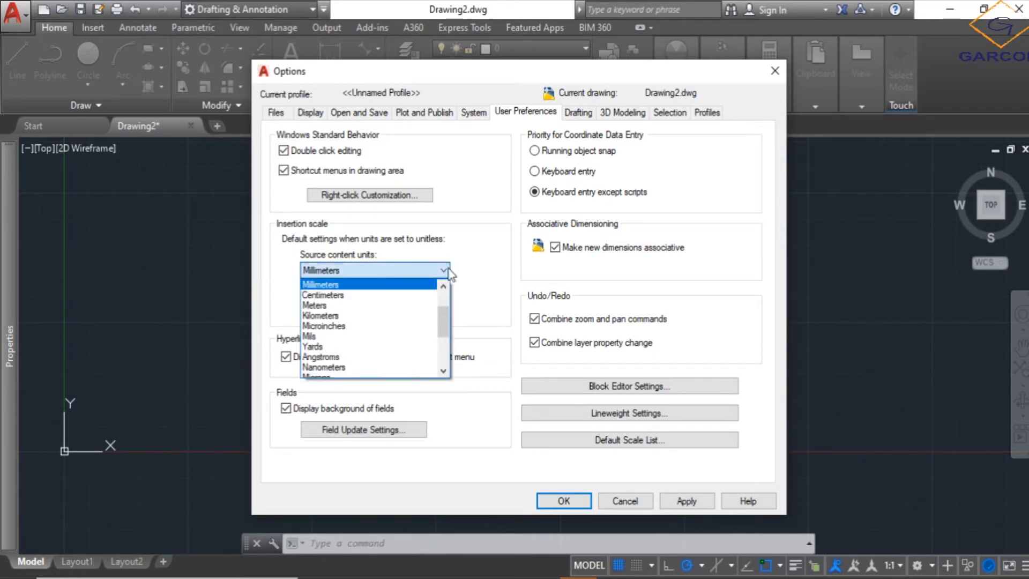
left_click(319, 284)
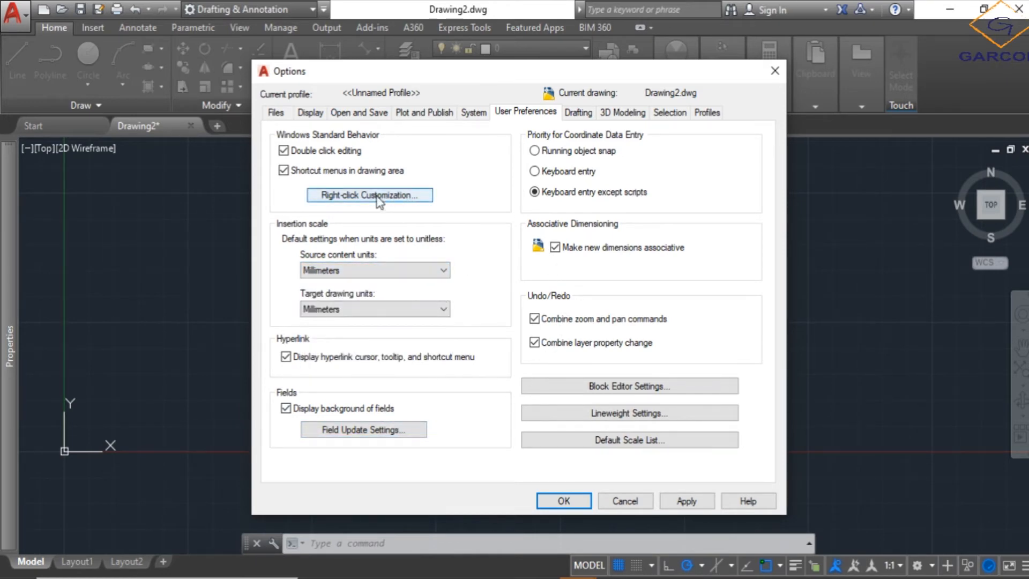
Customise right-click: repeat last command by default, shortcut menu in edit mode, Enter mid-command
left_click(369, 195)
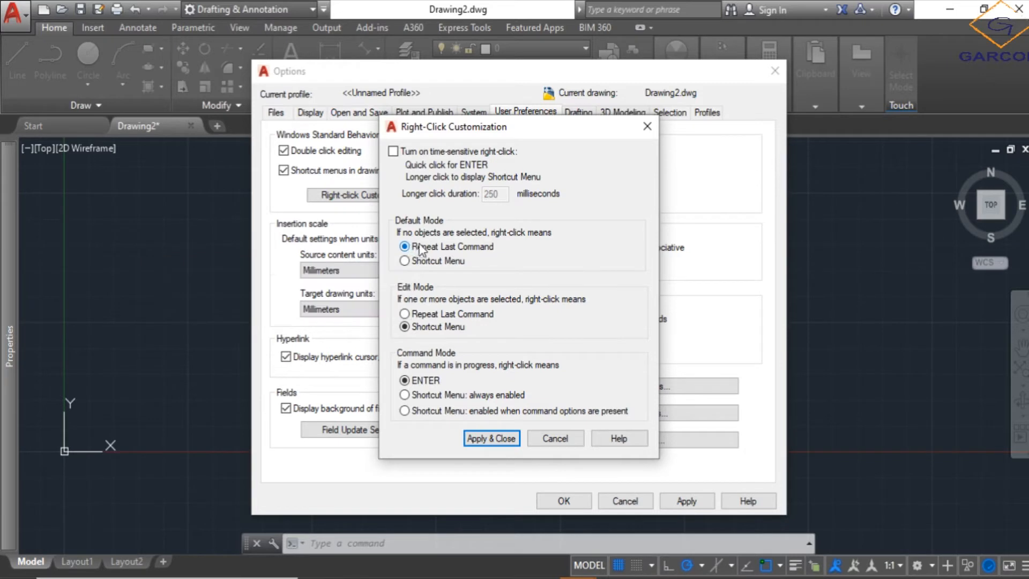
mouse_move(507, 260)
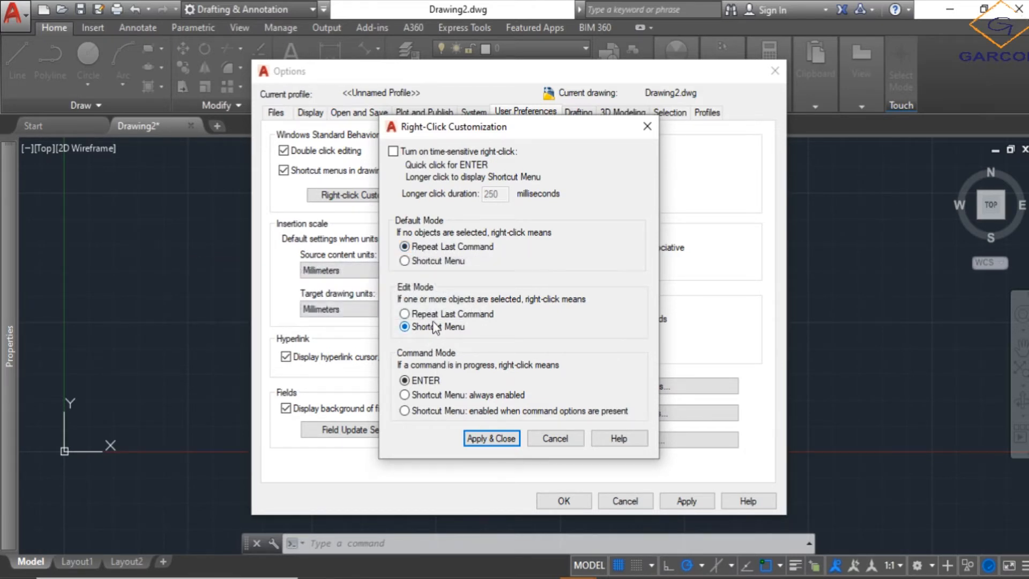
mouse_move(405, 326)
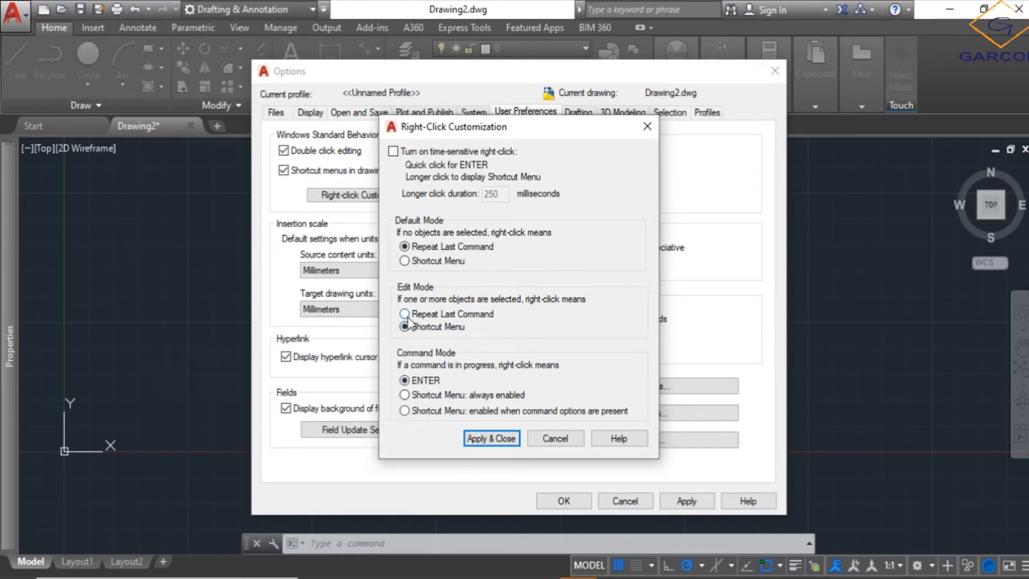
left_click(404, 314)
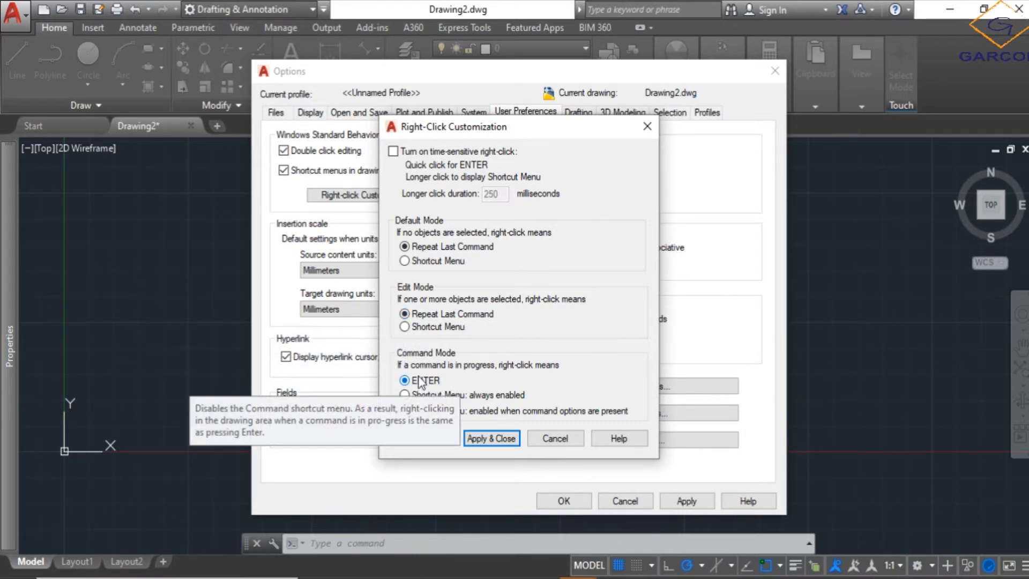
mouse_move(404, 327)
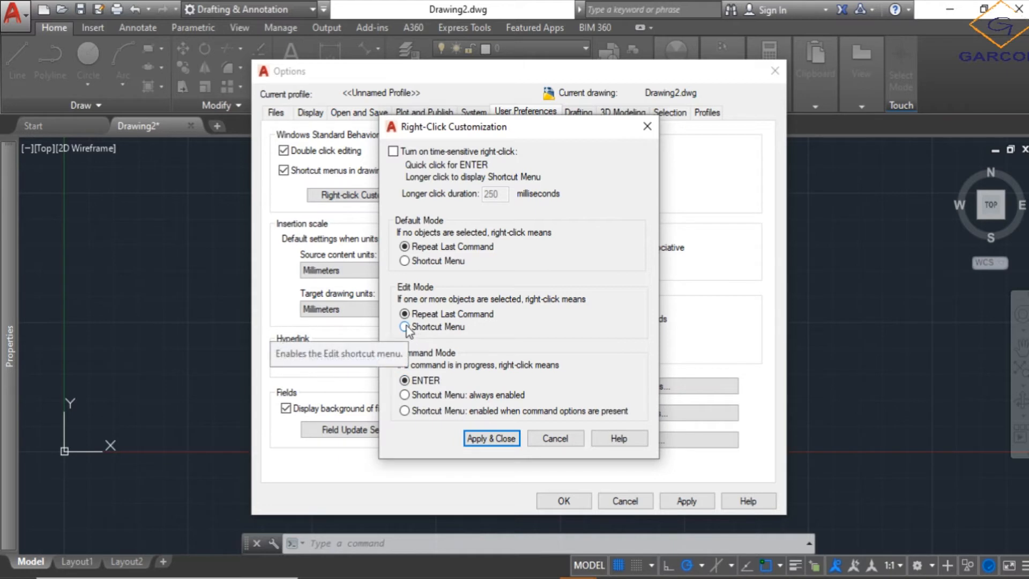
left_click(404, 327)
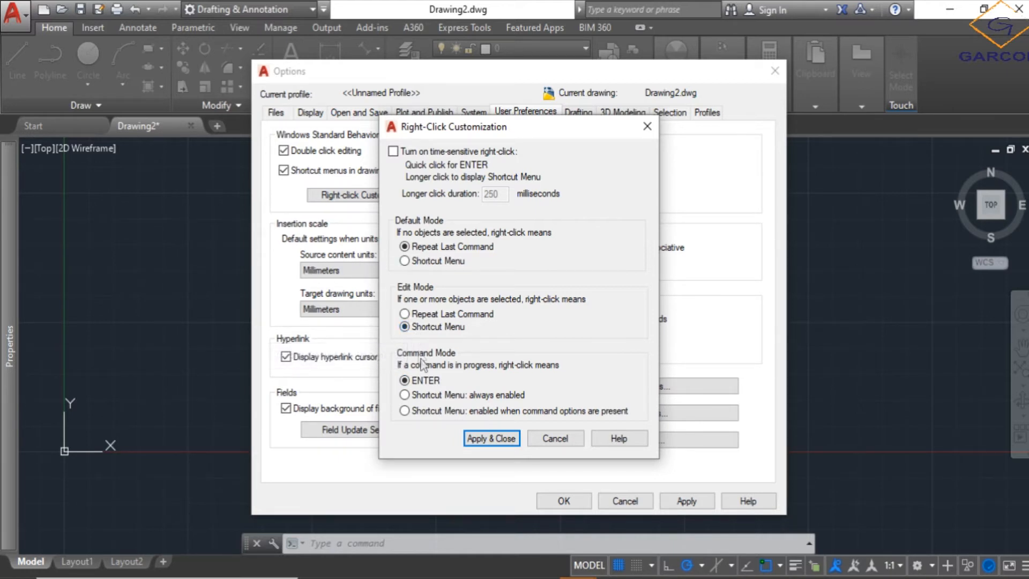
mouse_move(408, 340)
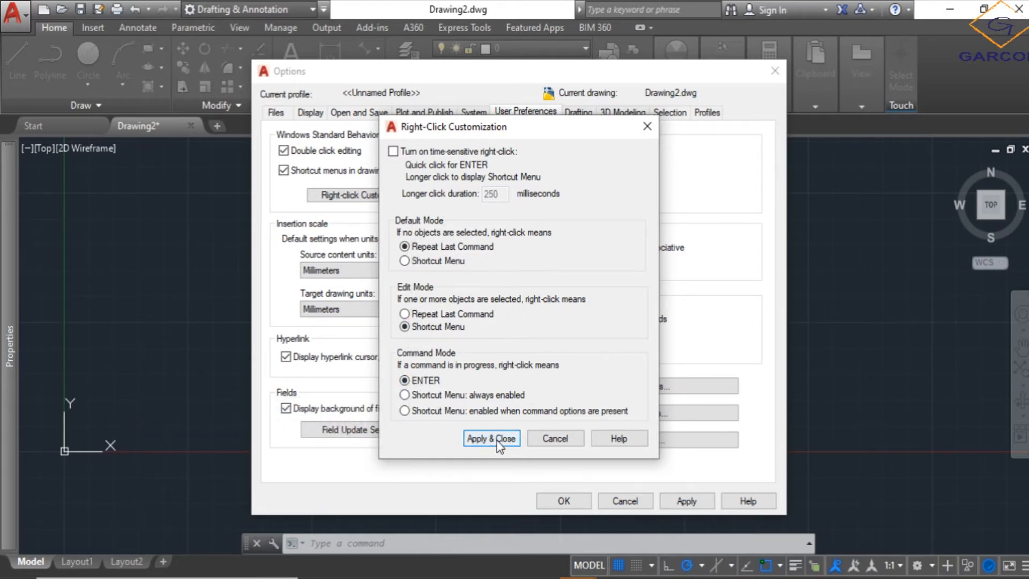
Apply the right-click settings, slightly shrink the pickbox size, and accept the Options
left_click(491, 437)
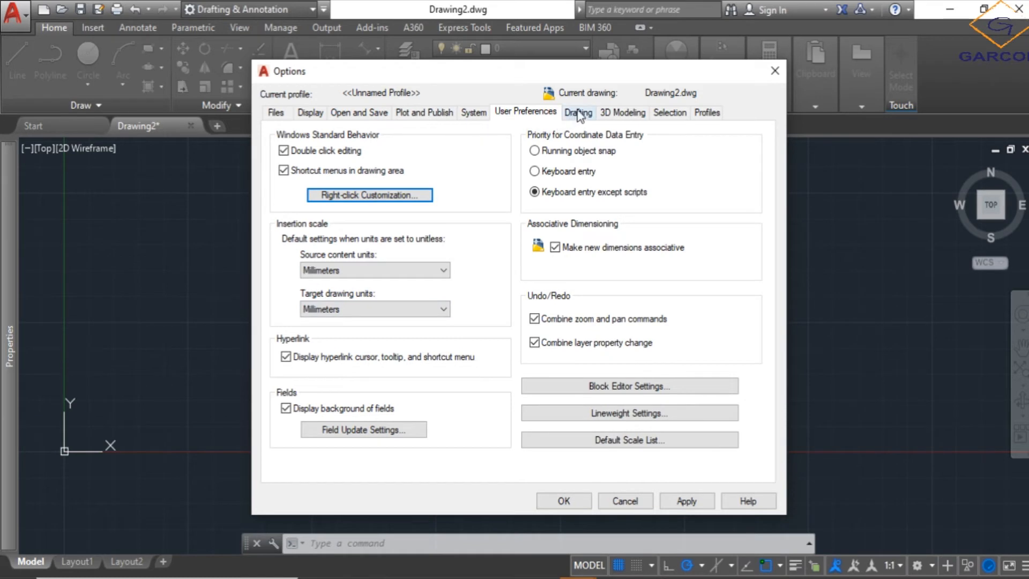
left_click(578, 112)
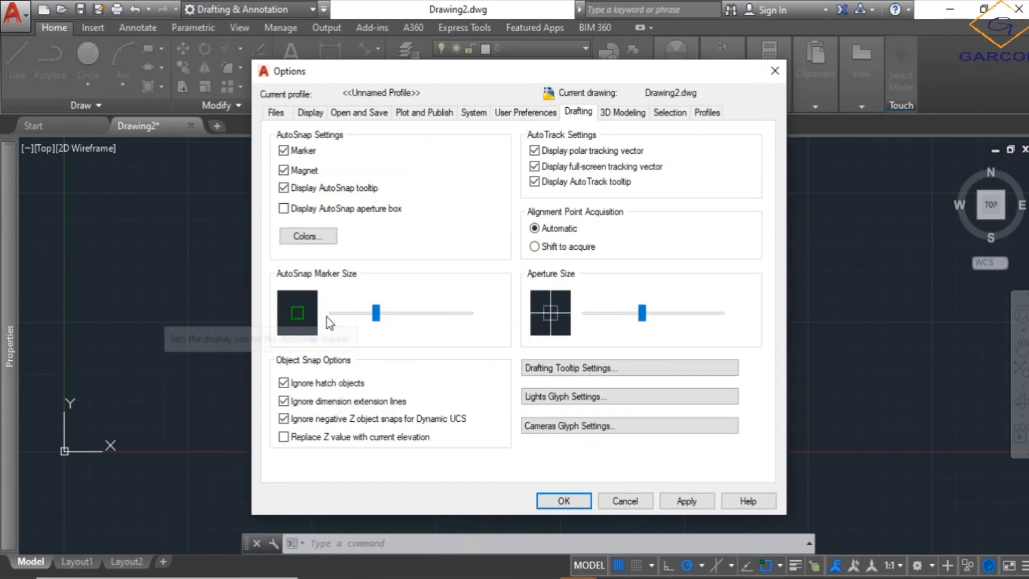
mouse_move(315, 321)
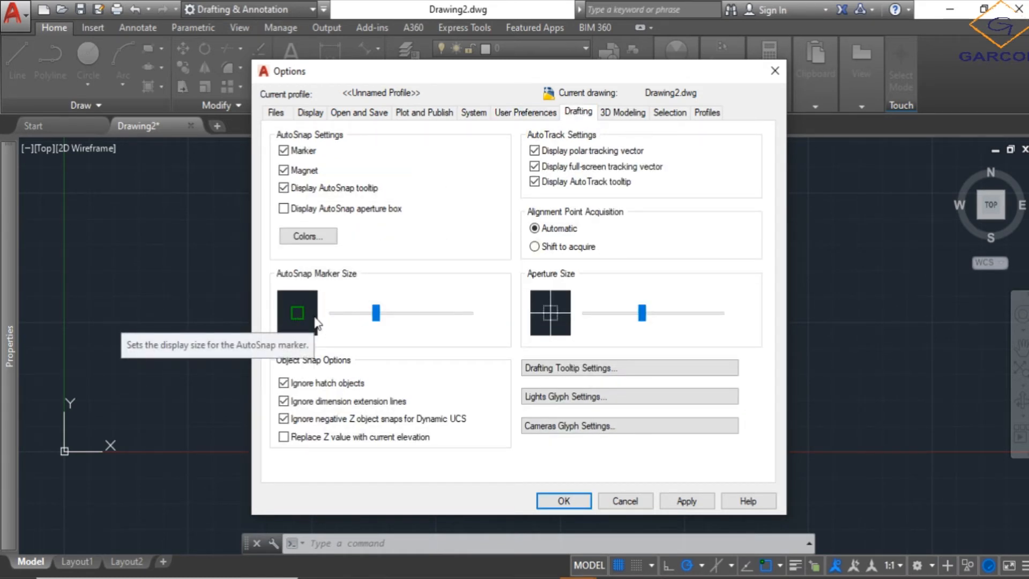
mouse_move(417, 328)
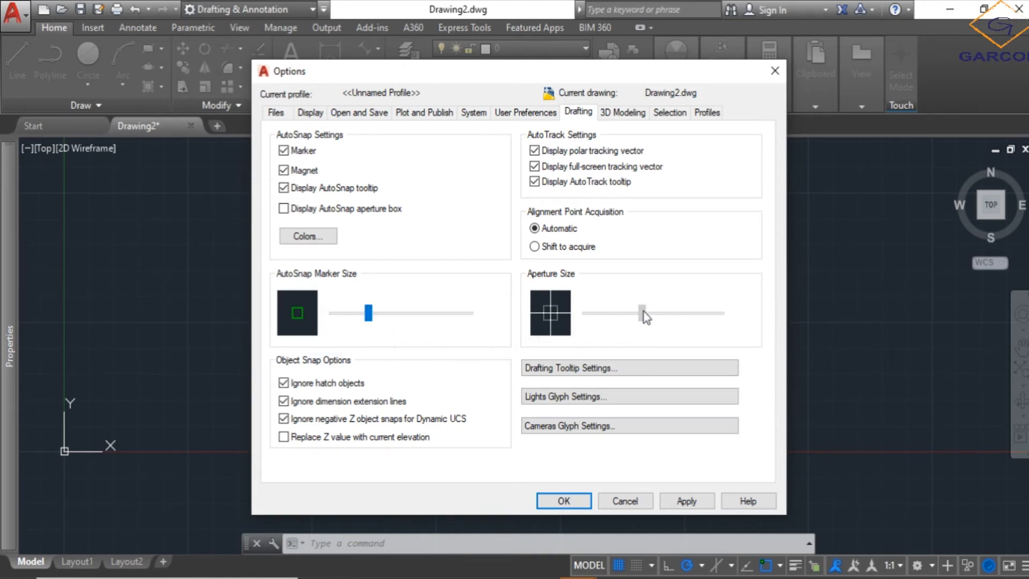
mouse_move(640, 314)
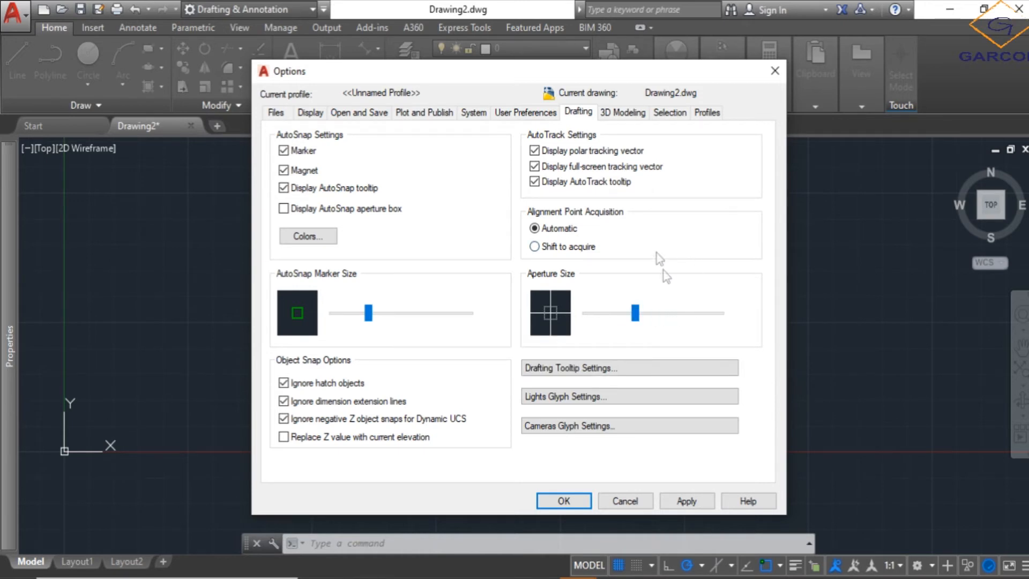
mouse_move(668, 112)
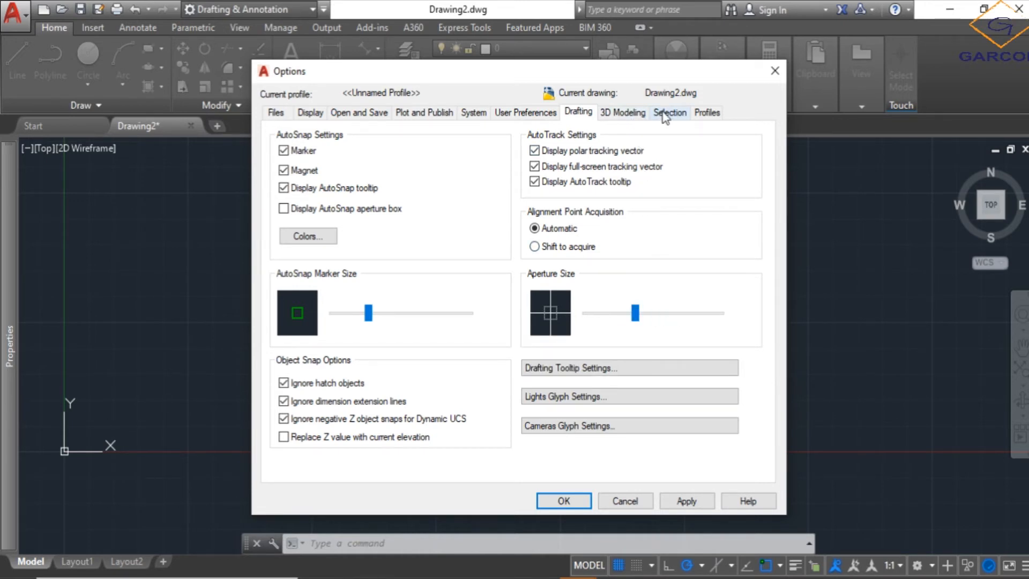
left_click(669, 112)
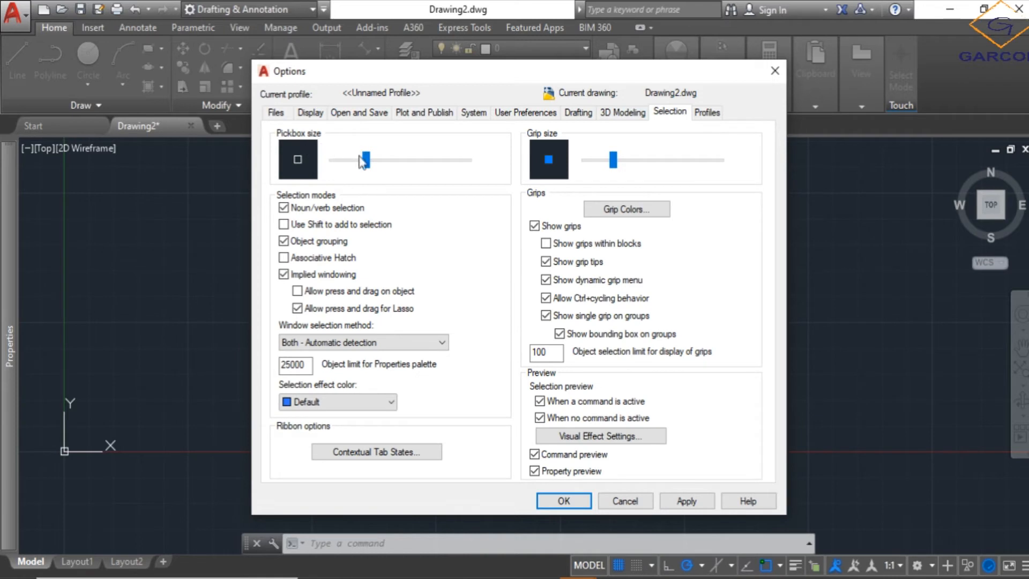
left_click_drag(364, 160, 340, 160)
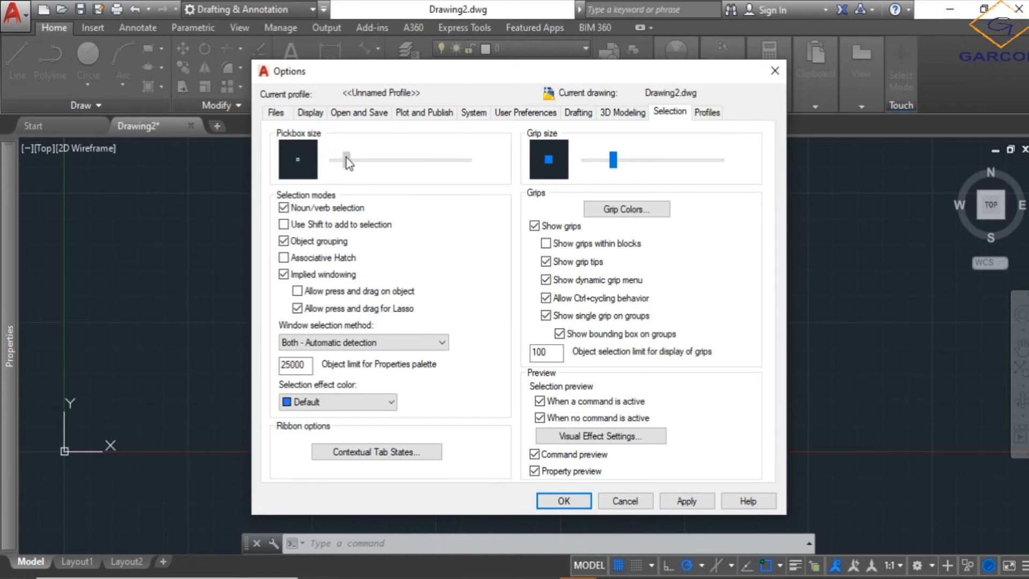
left_click_drag(346, 160, 352, 160)
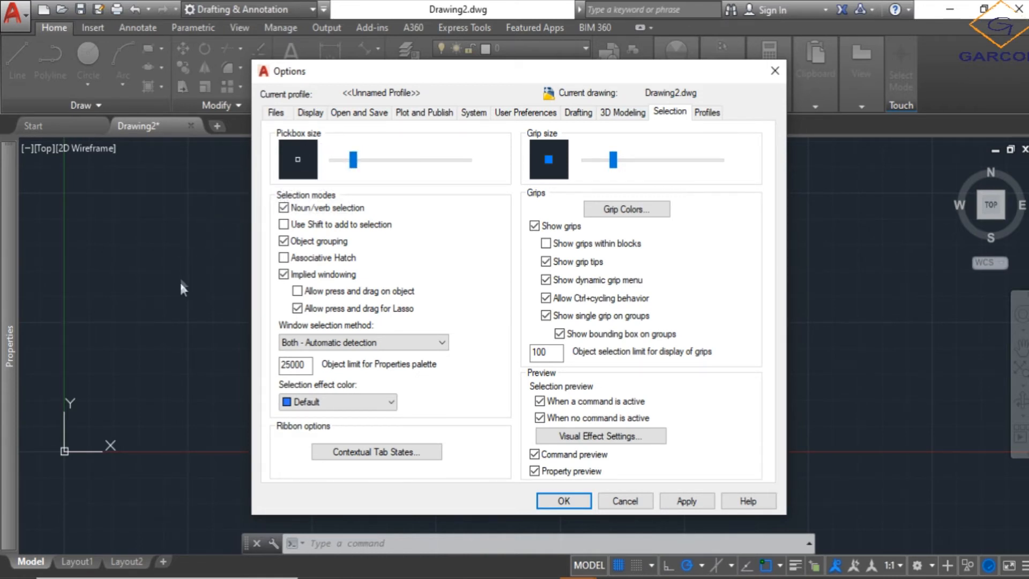
mouse_move(180, 288)
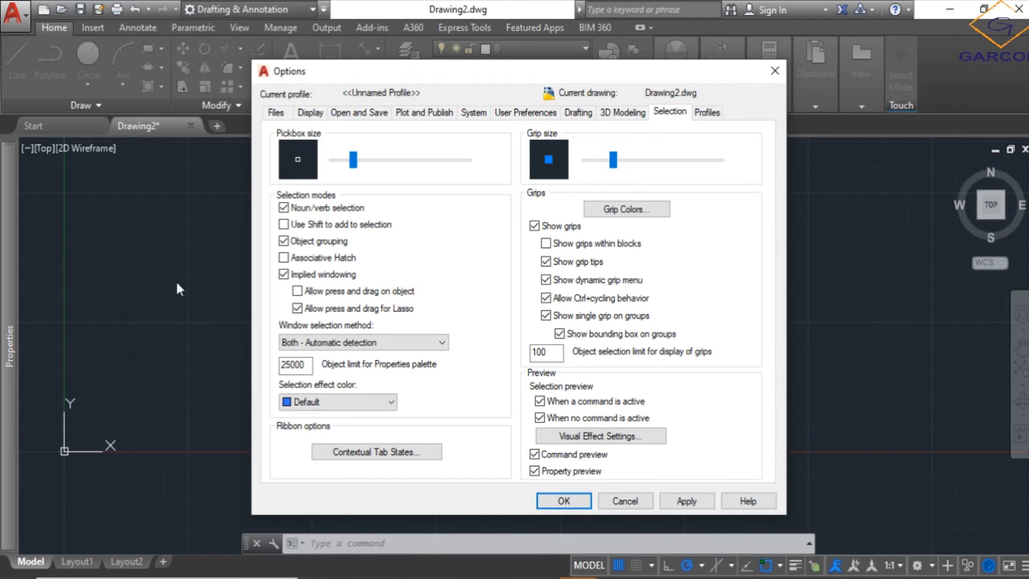
mouse_move(191, 286)
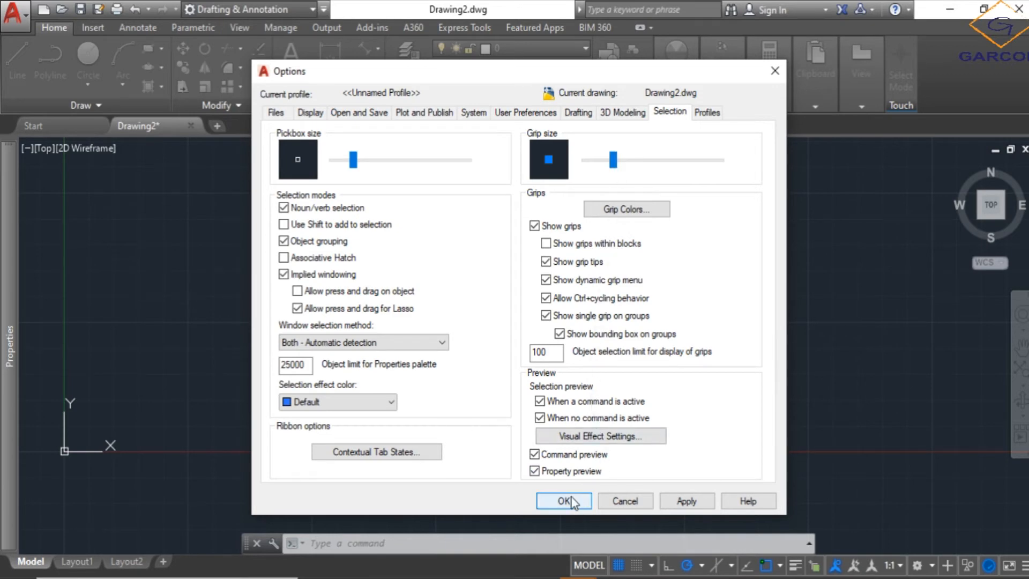
mouse_move(597, 446)
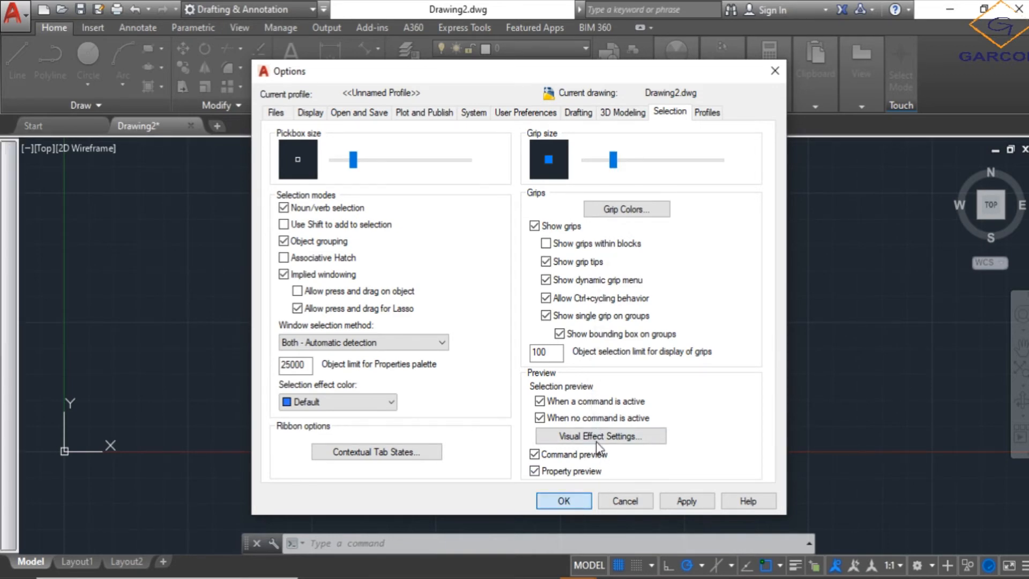
left_click(563, 500)
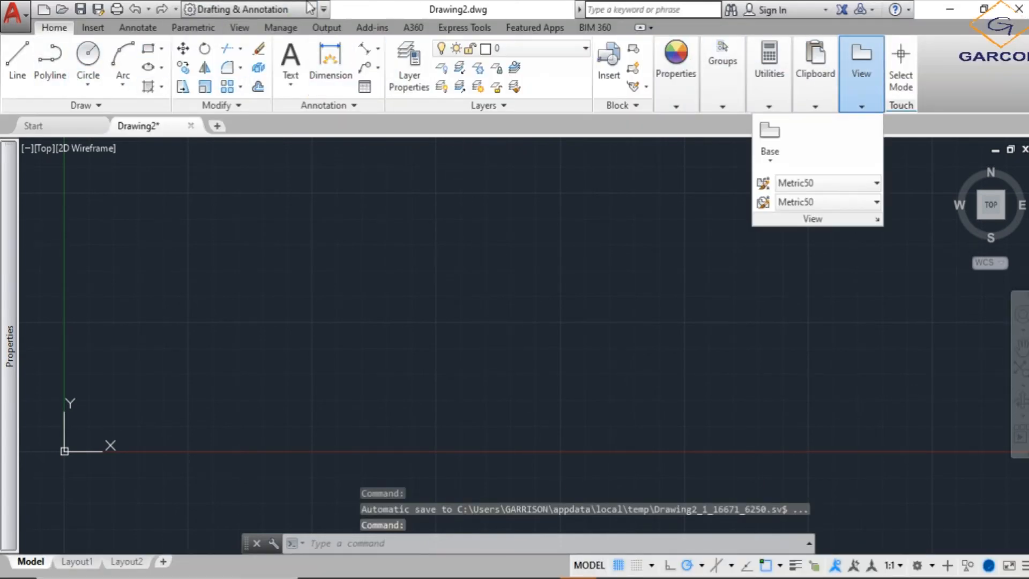
left_click(386, 275)
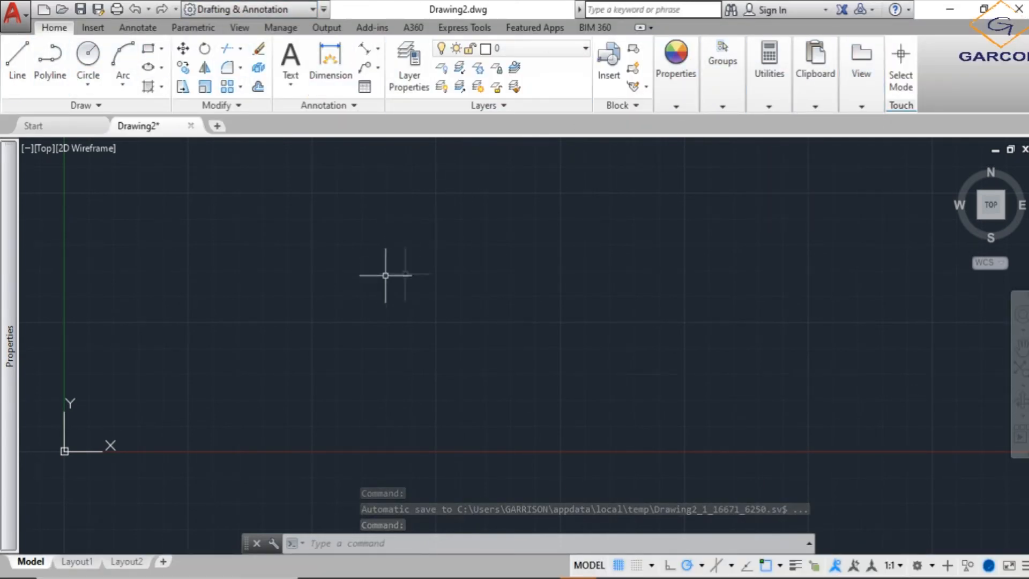
mouse_move(335, 295)
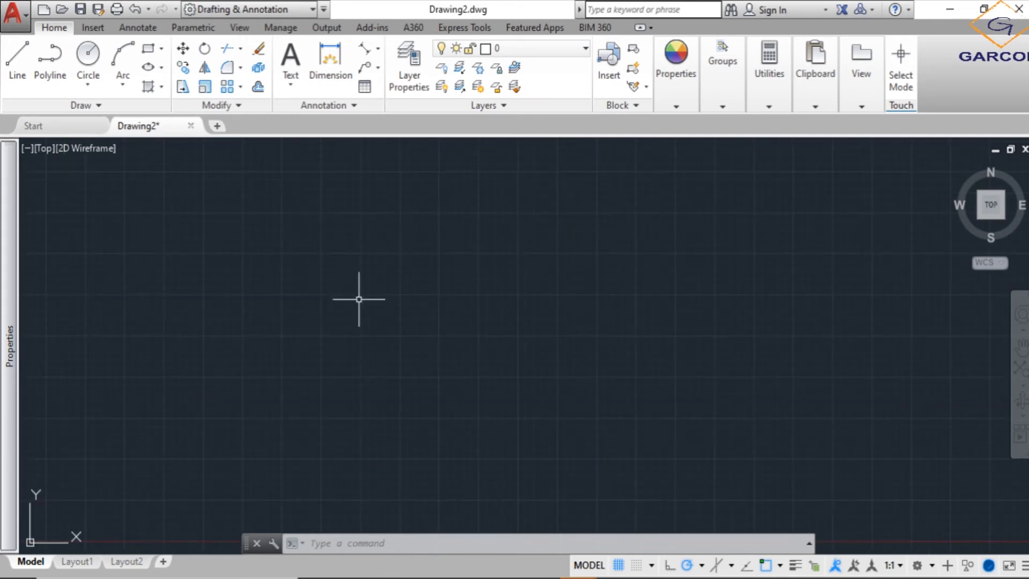
mouse_move(386, 296)
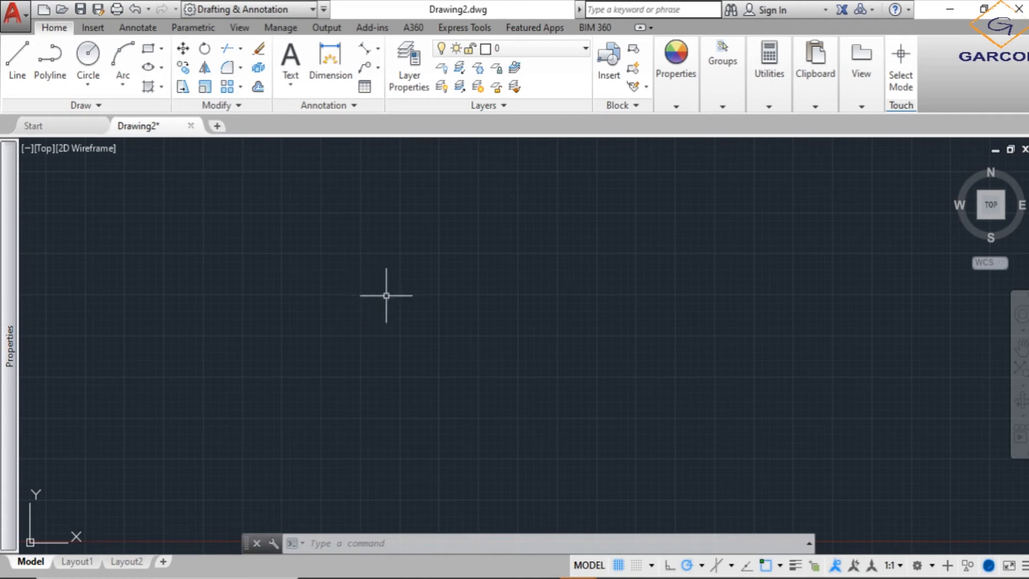
mouse_move(388, 333)
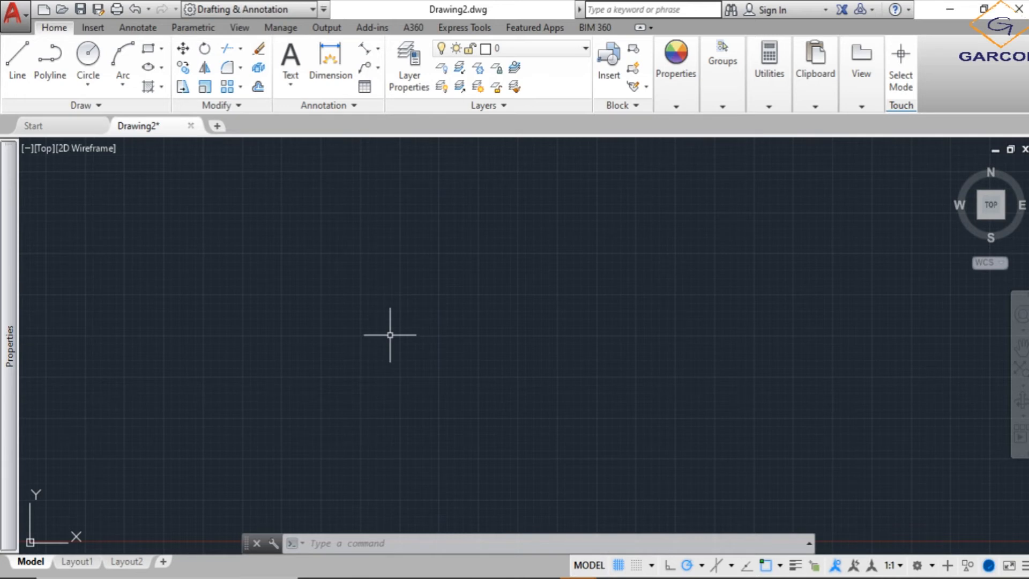
Set drawing units via UNITS: Millimeters insertion scale, 0.0 length precision, and apply
type("UNITS")
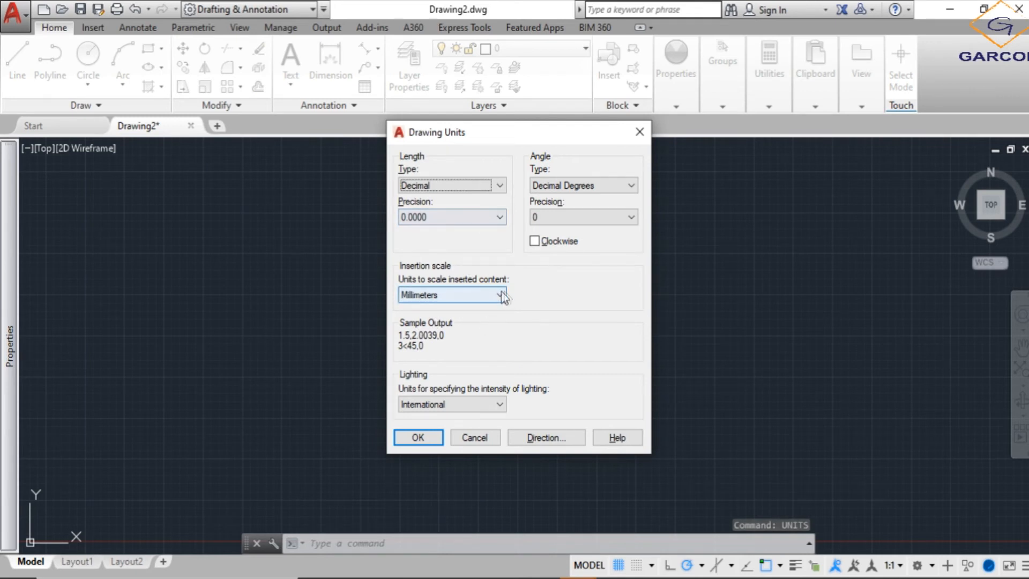
left_click(502, 295)
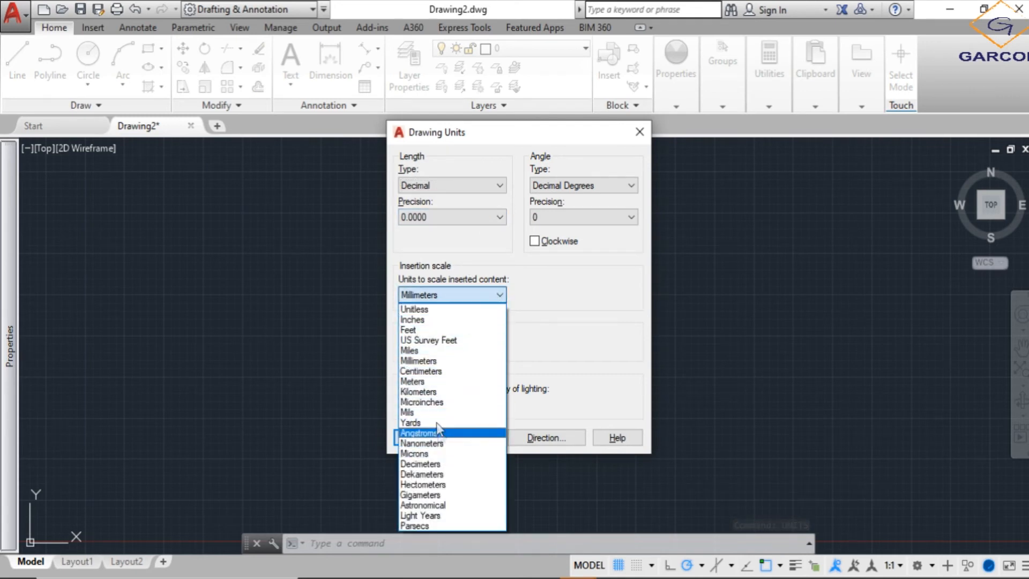
mouse_move(430, 349)
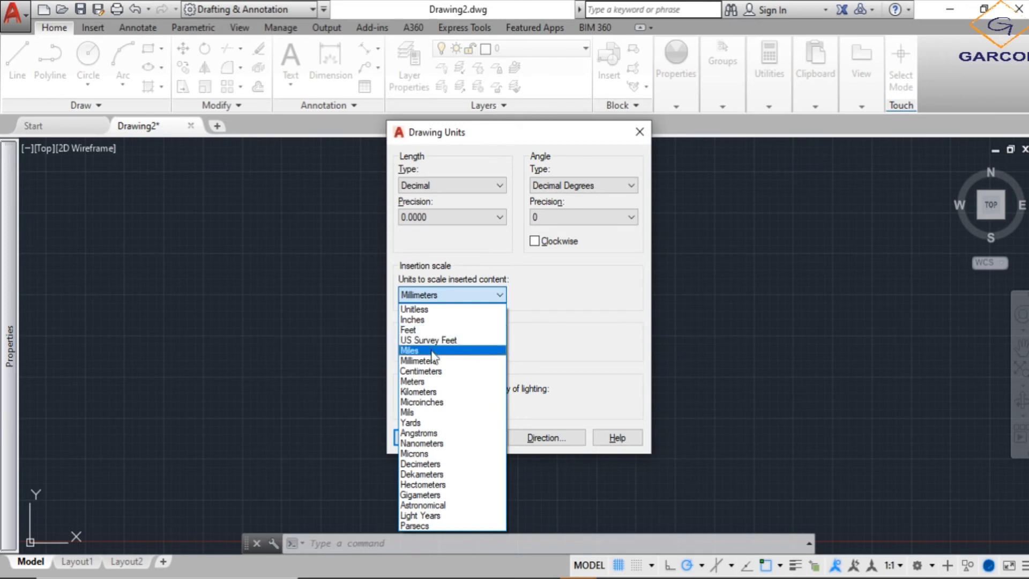
left_click(419, 360)
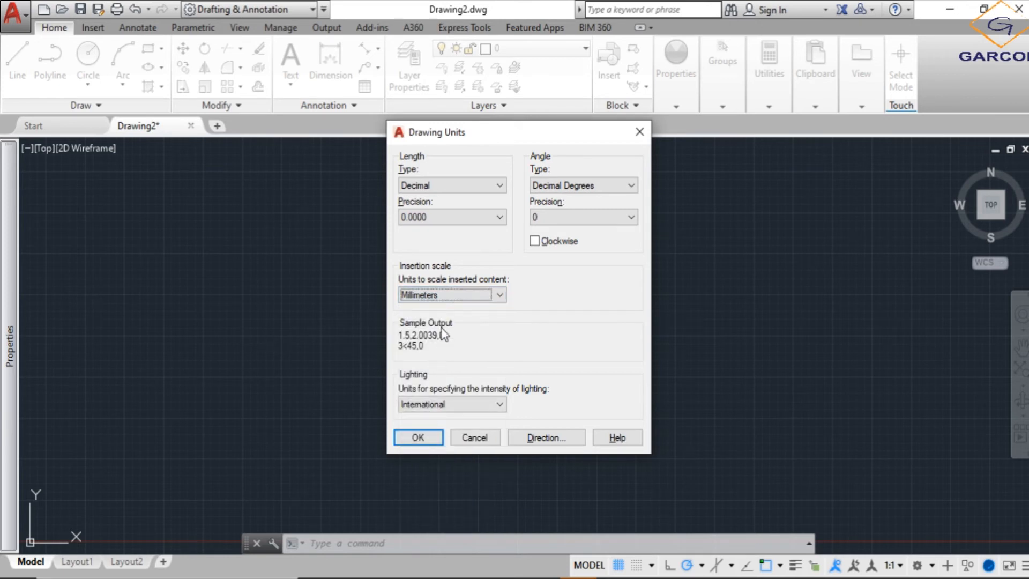
mouse_move(466, 189)
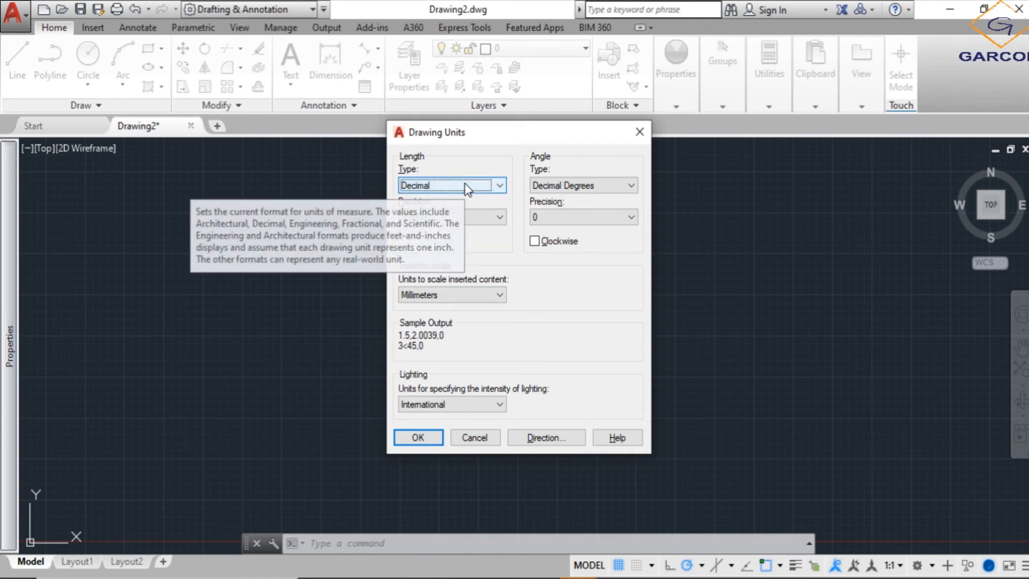
left_click(499, 216)
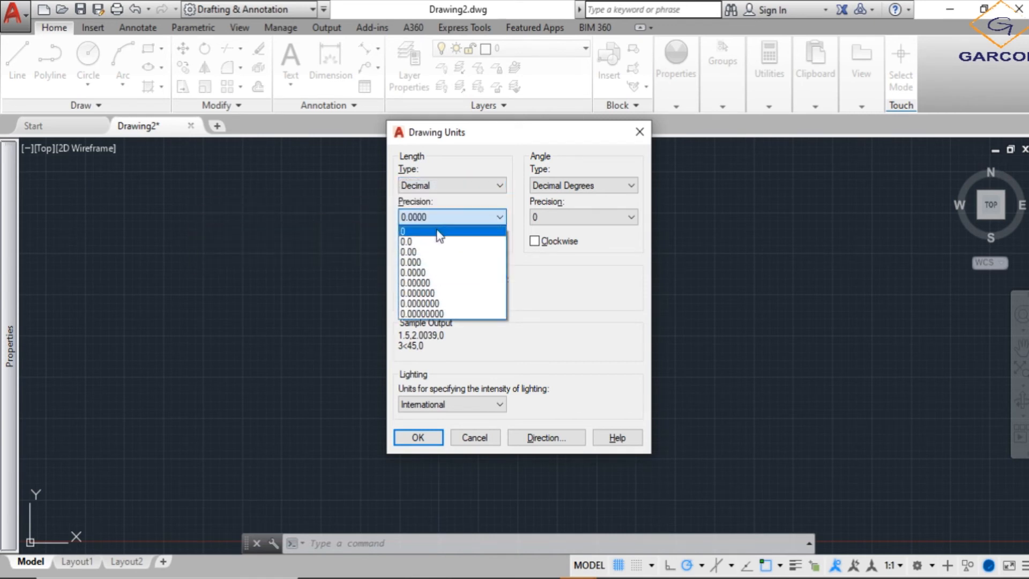
mouse_move(423, 245)
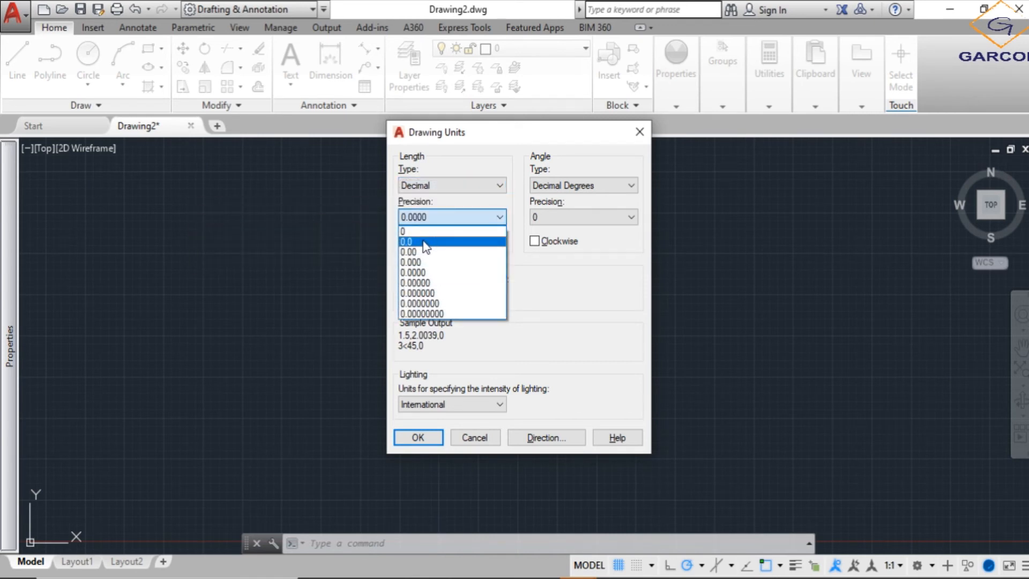
left_click(407, 242)
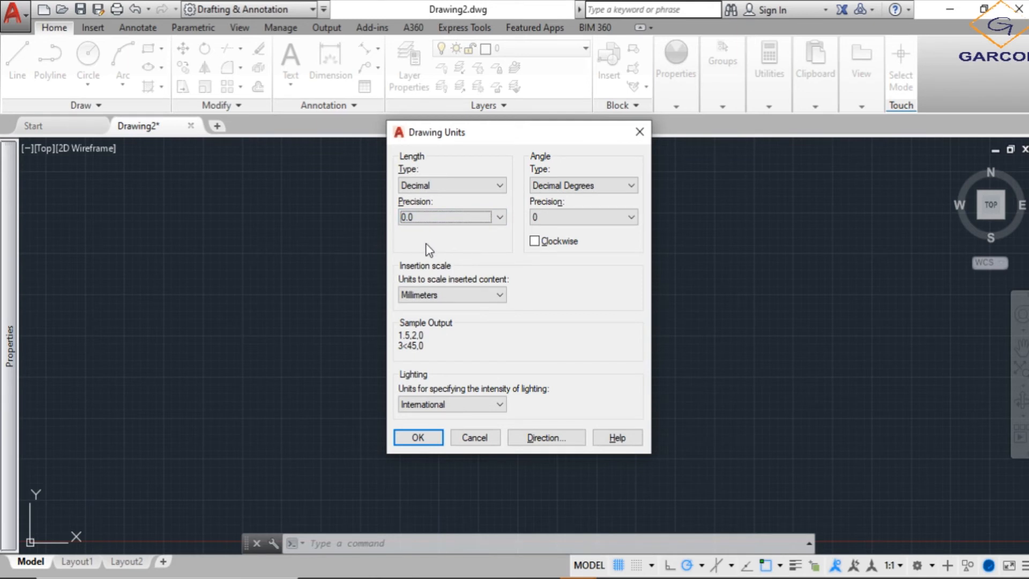
mouse_move(466, 222)
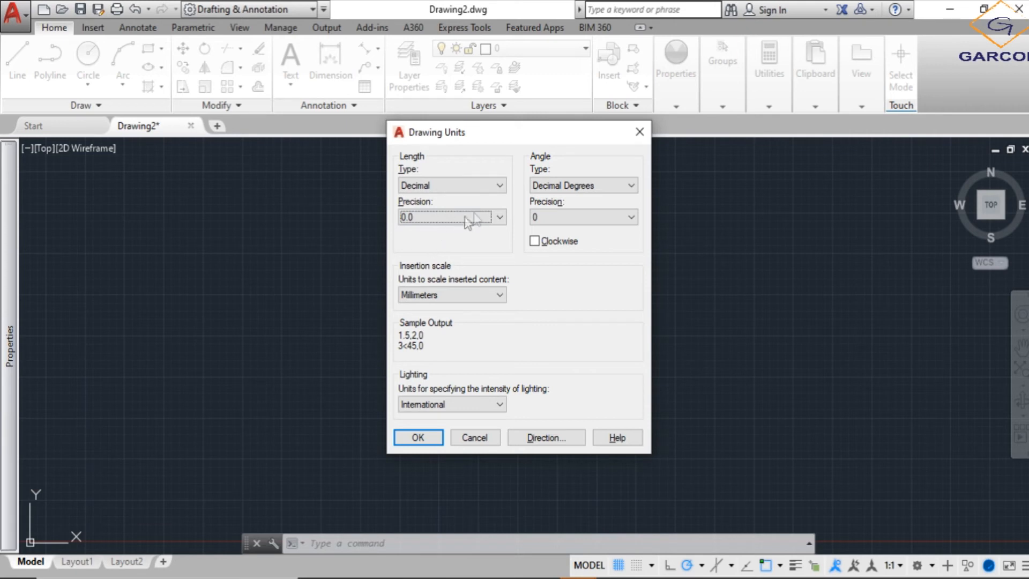
mouse_move(482, 220)
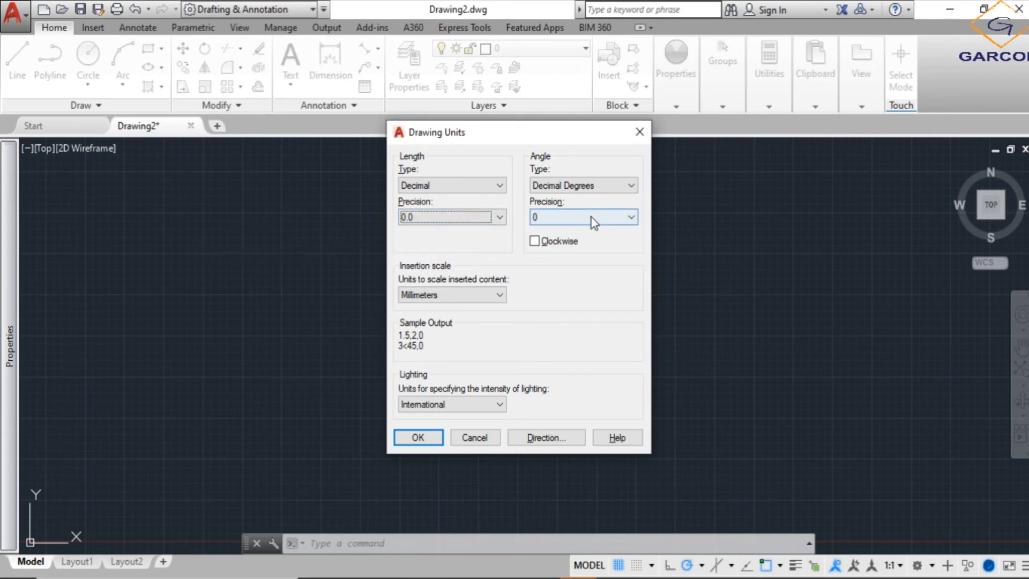
mouse_move(583, 217)
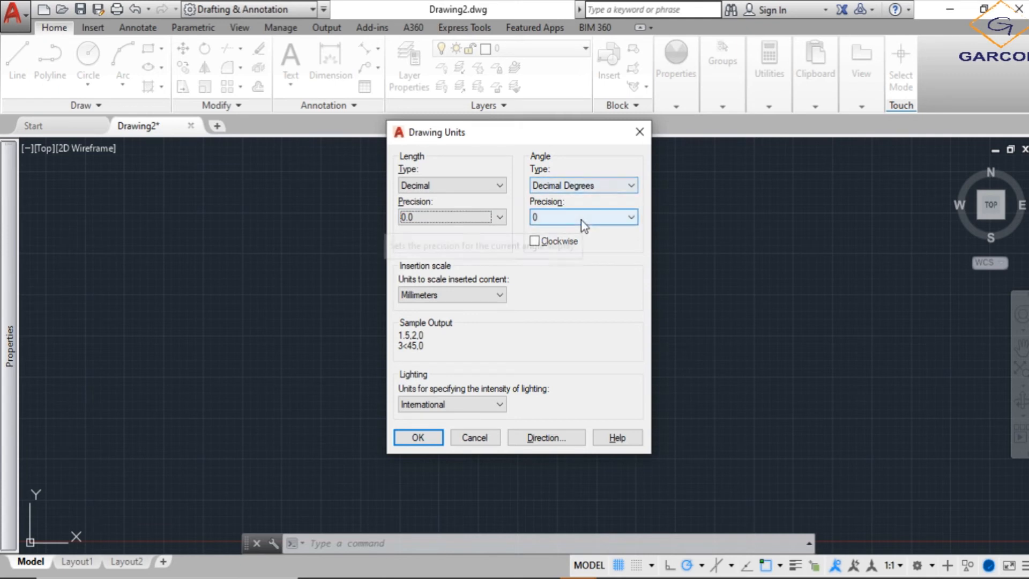
mouse_move(583, 223)
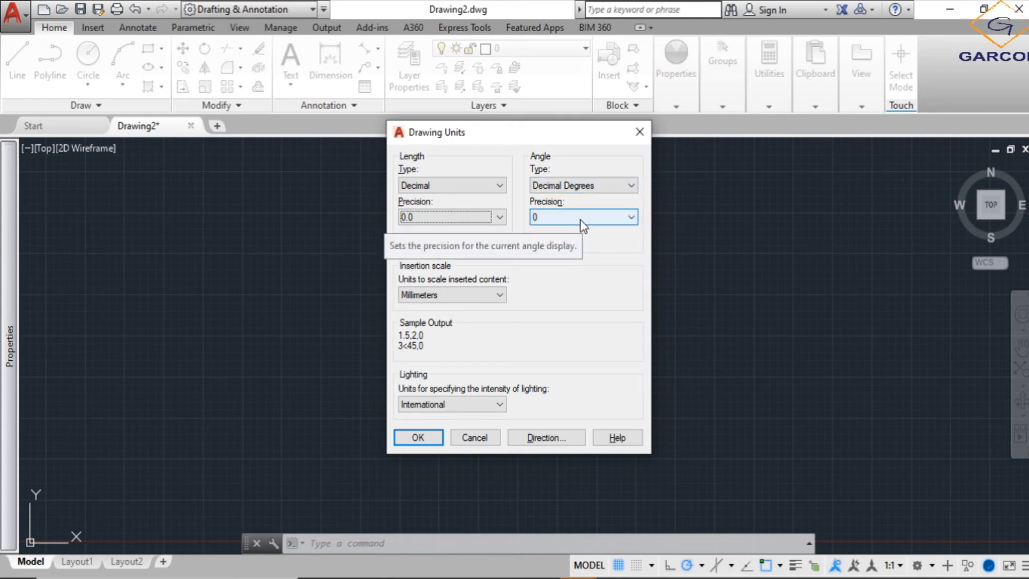
mouse_move(637, 281)
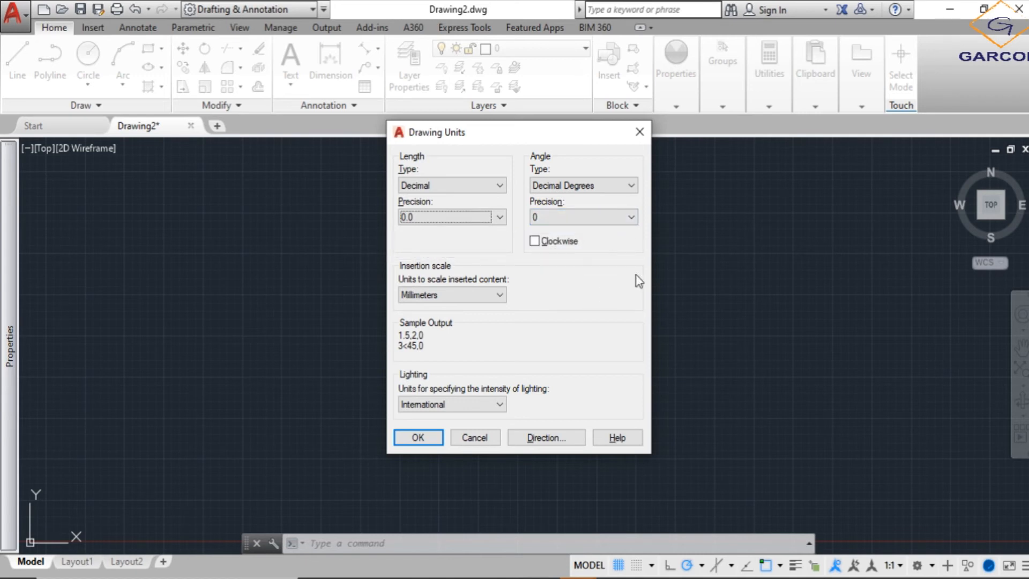
mouse_move(514, 238)
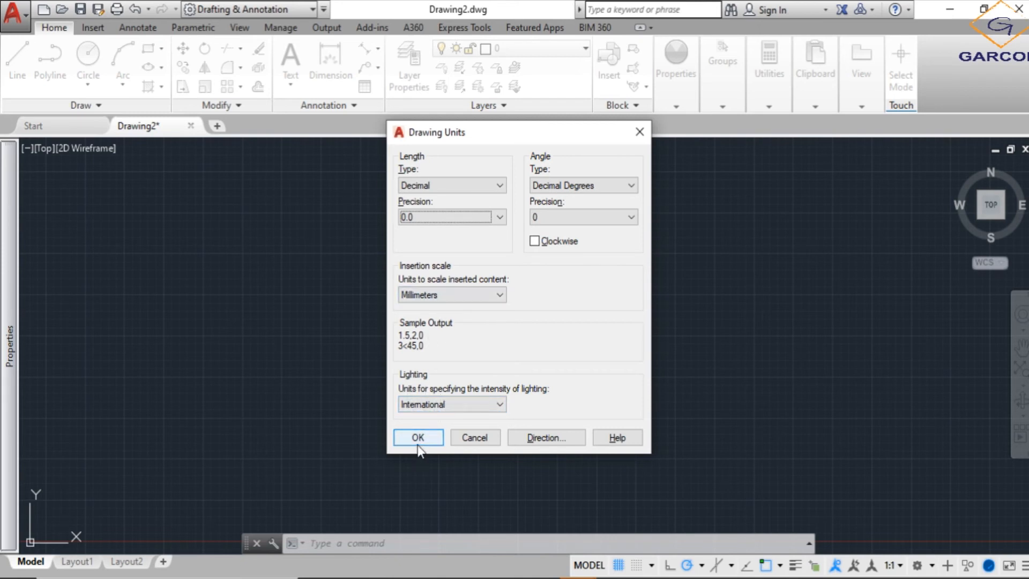
left_click(416, 438)
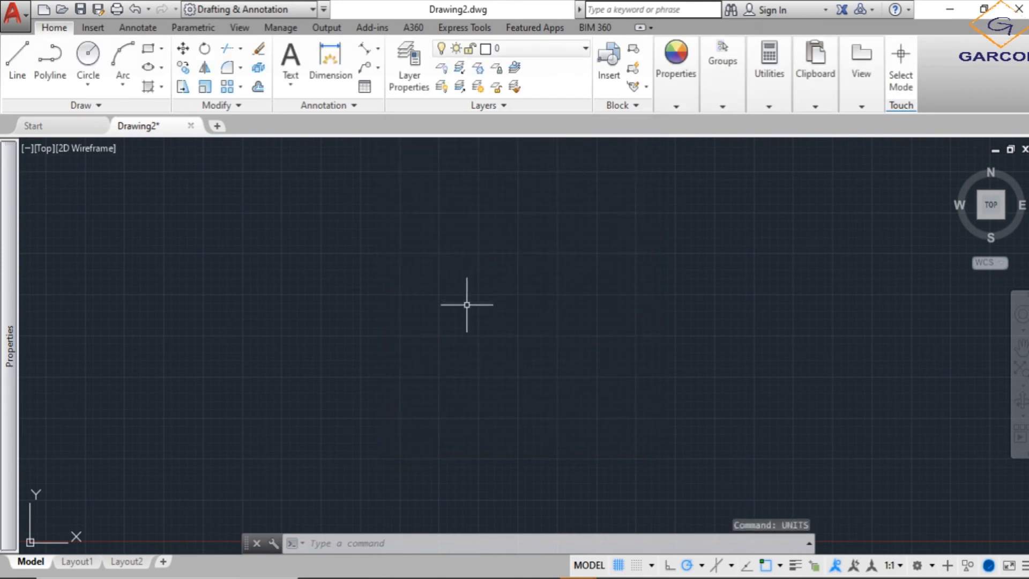
mouse_move(456, 309)
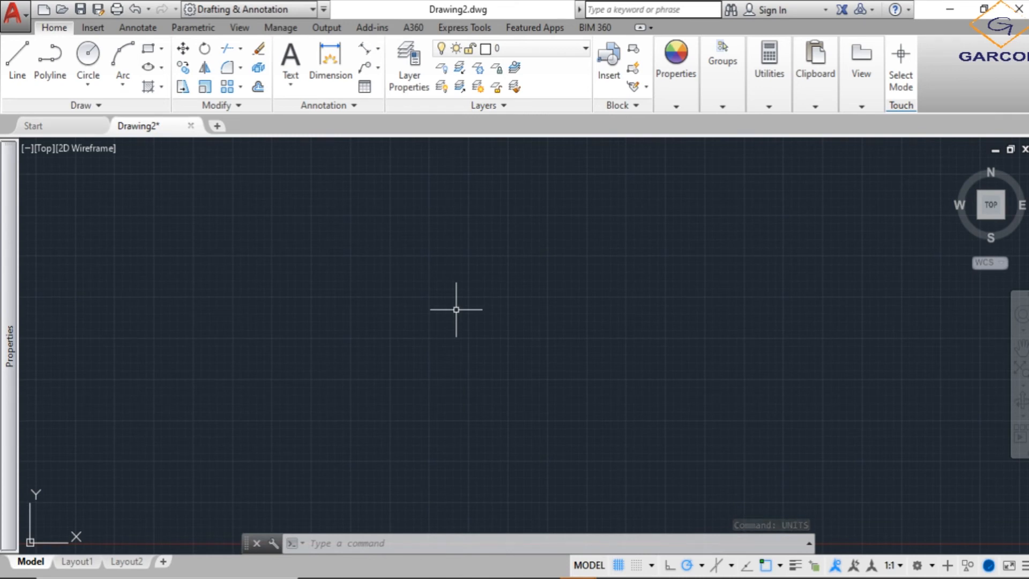
Run LIMITS with lower left corner 0,0 and upper right corner 250,500
type("LIMITS")
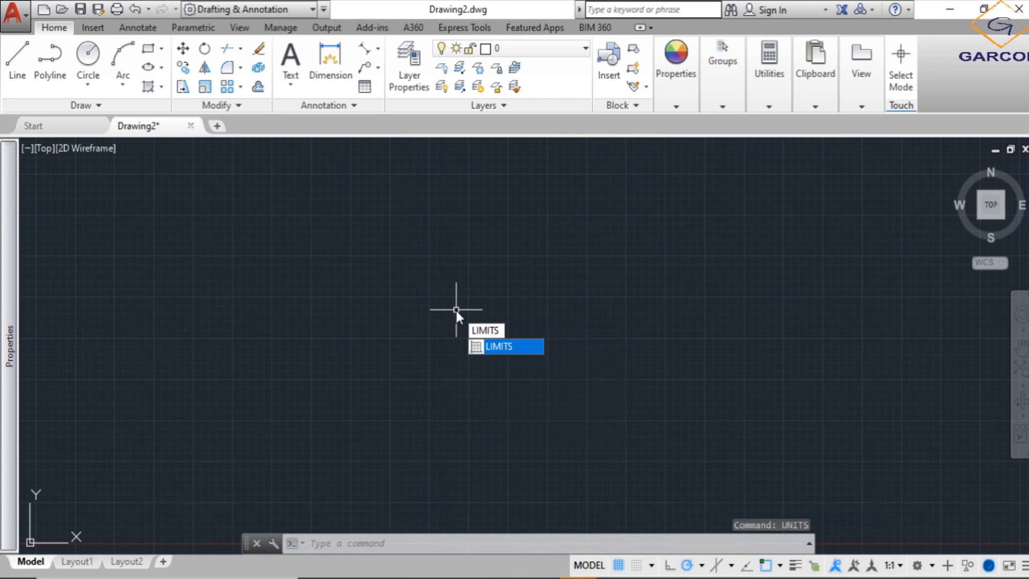
left_click(498, 346)
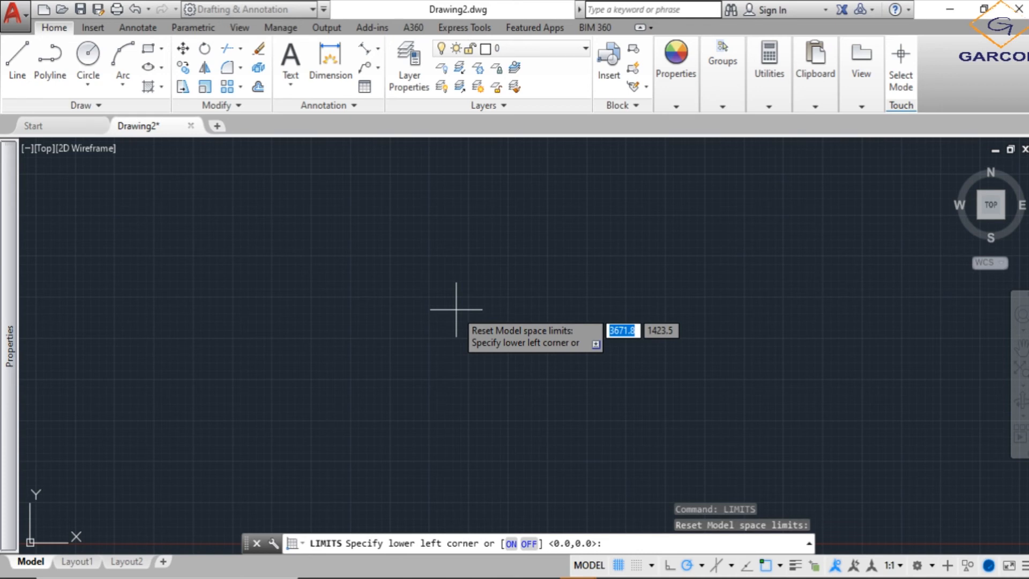
type("0")
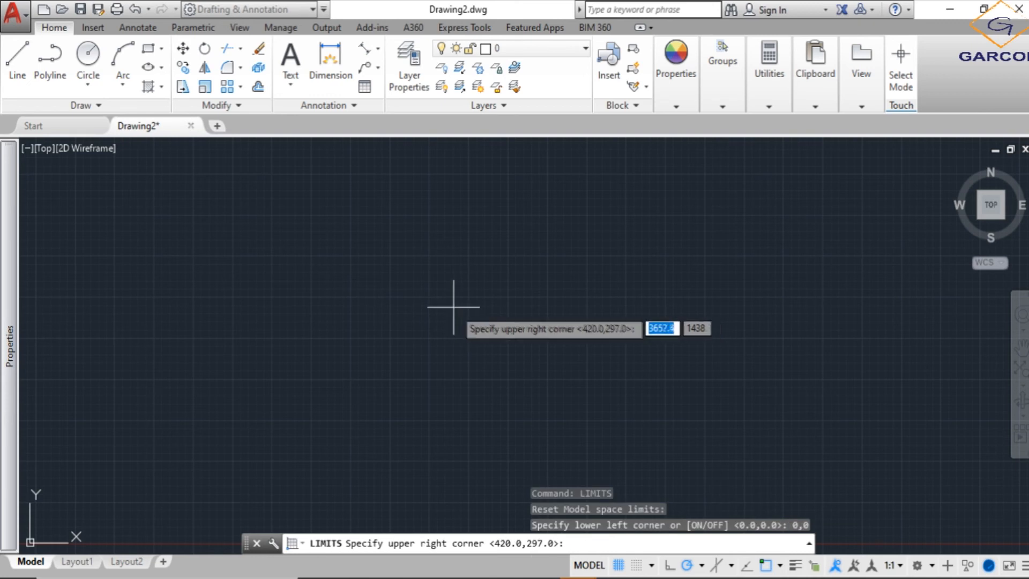
mouse_move(564, 393)
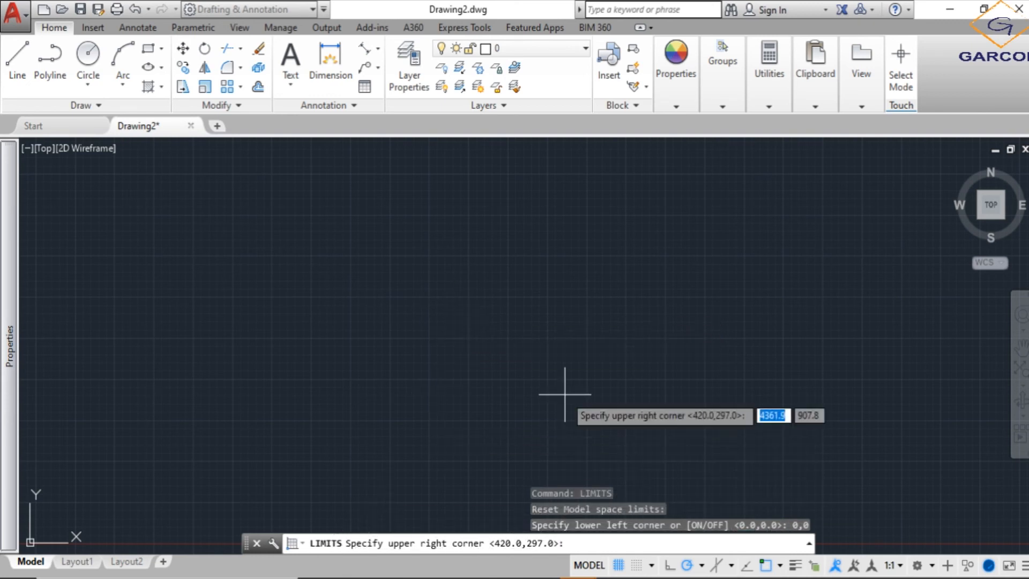
mouse_move(560, 327)
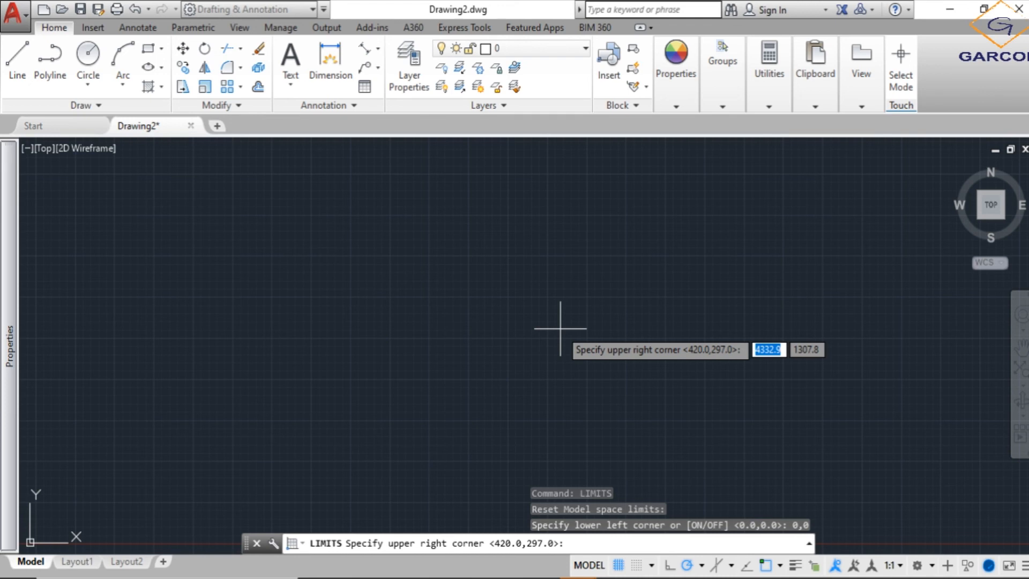
type("2")
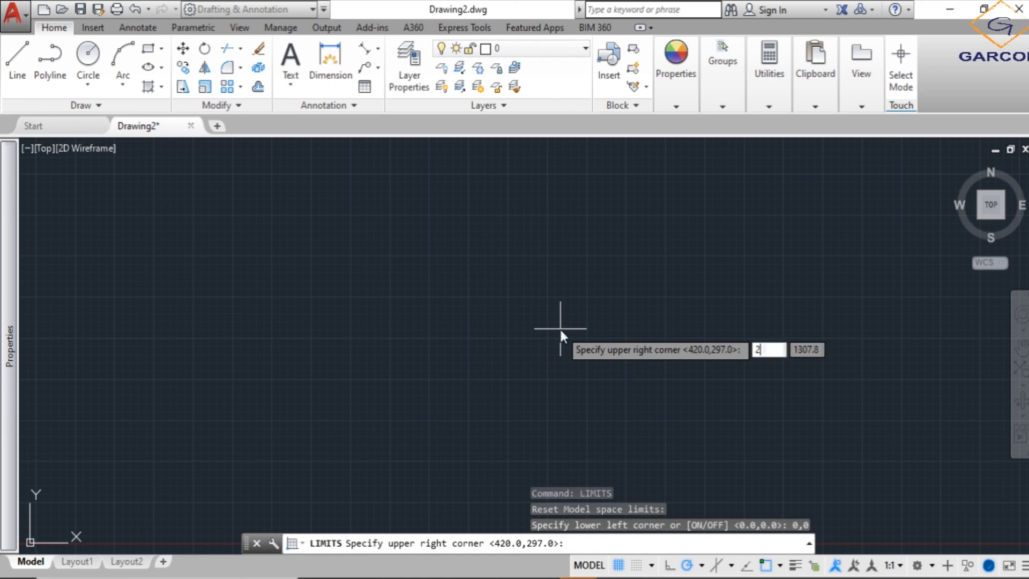
type("50,500")
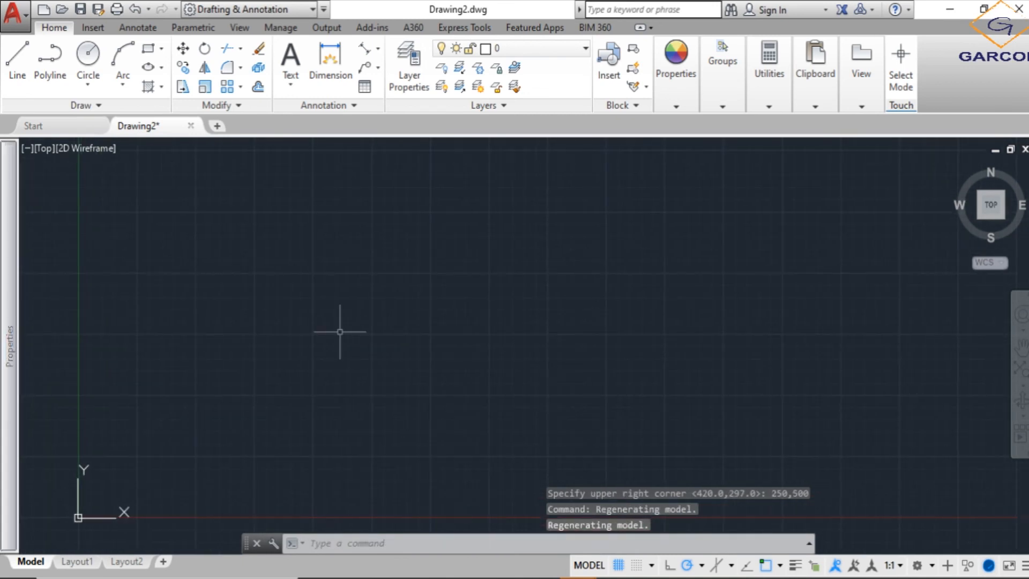
mouse_move(420, 260)
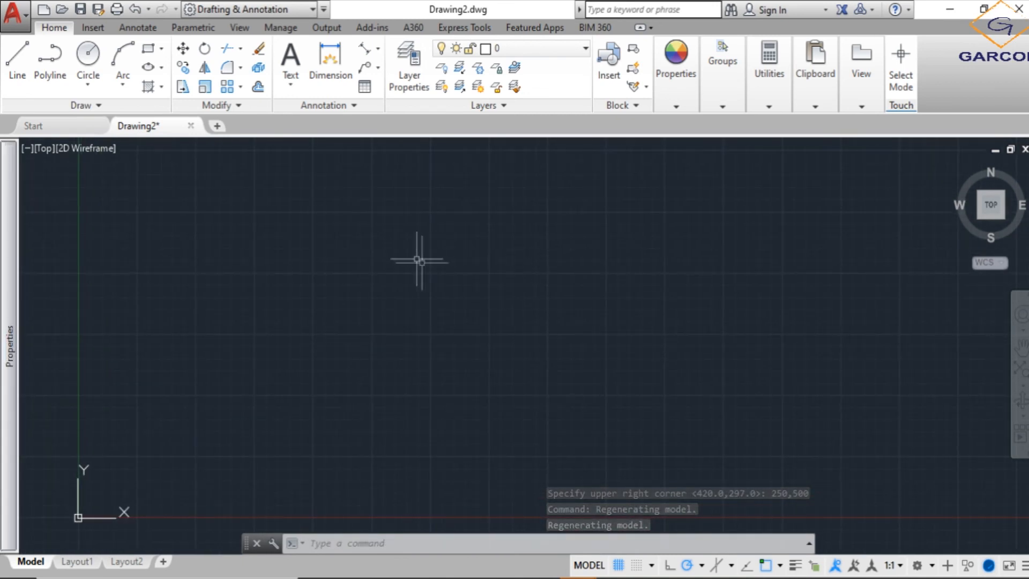